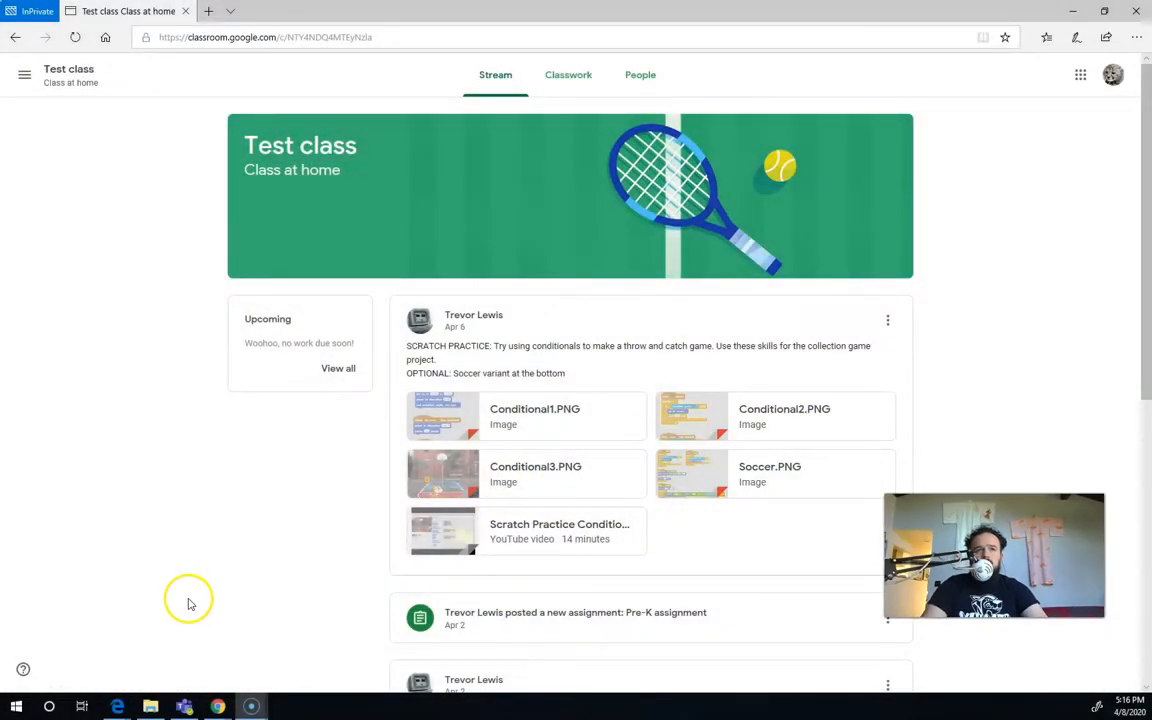
mouse_move(705, 177)
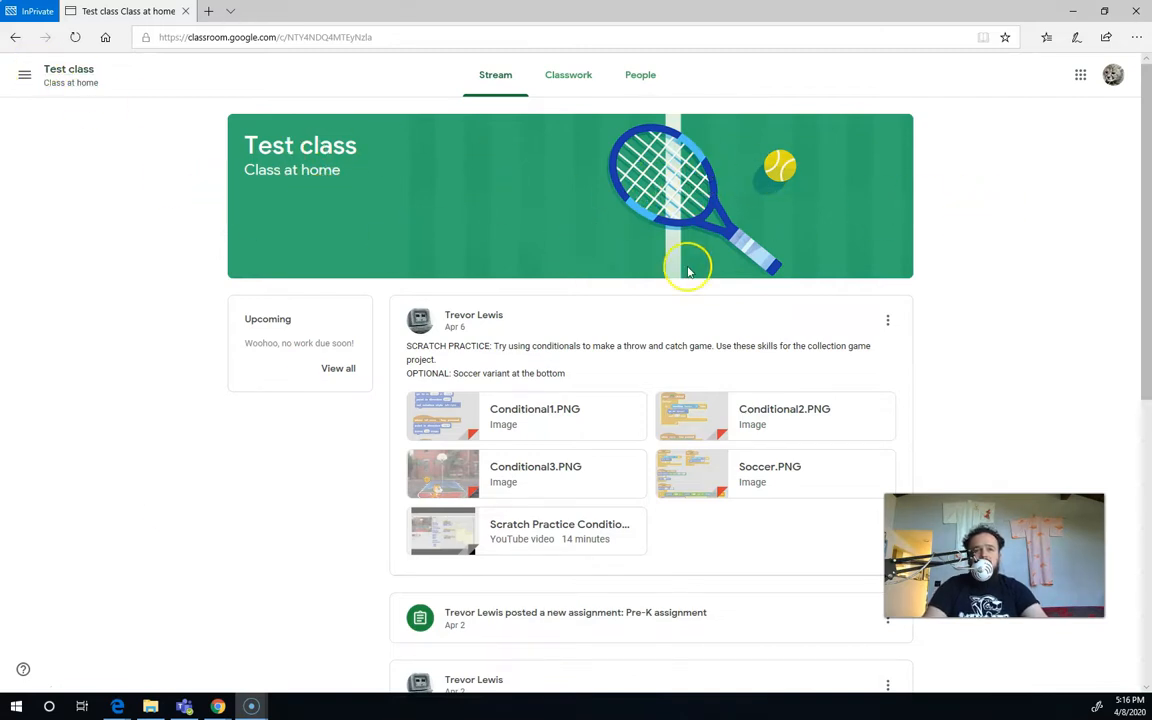
mouse_move(858, 388)
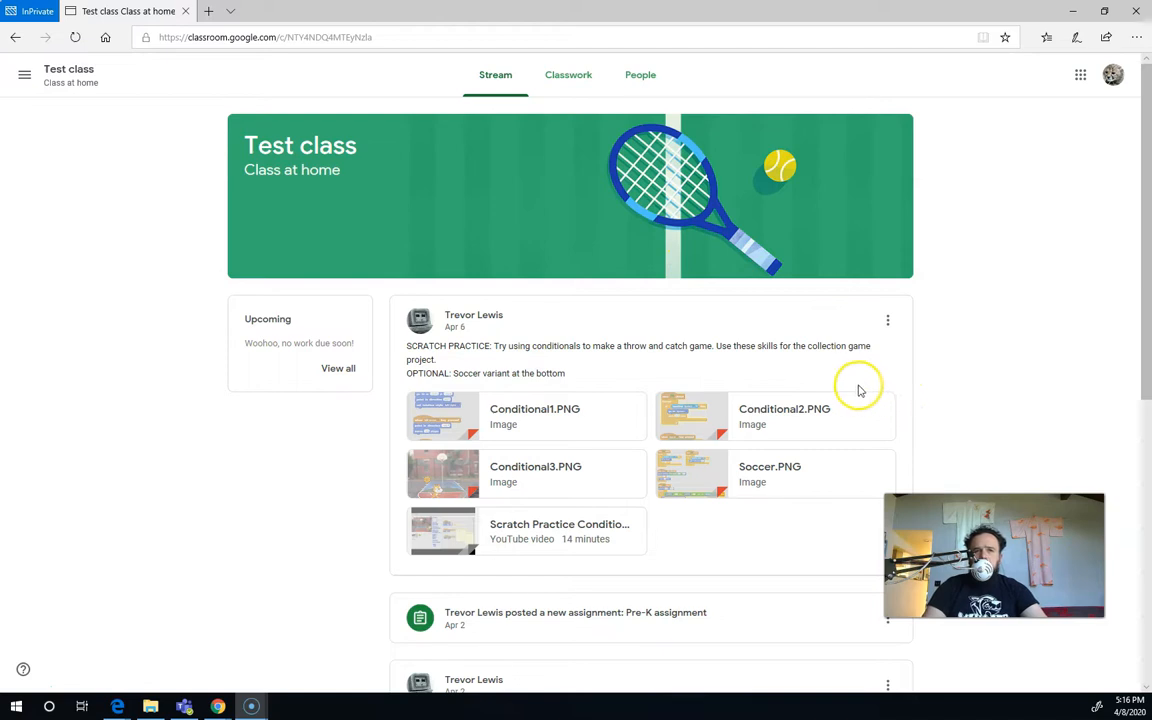
mouse_move(663, 227)
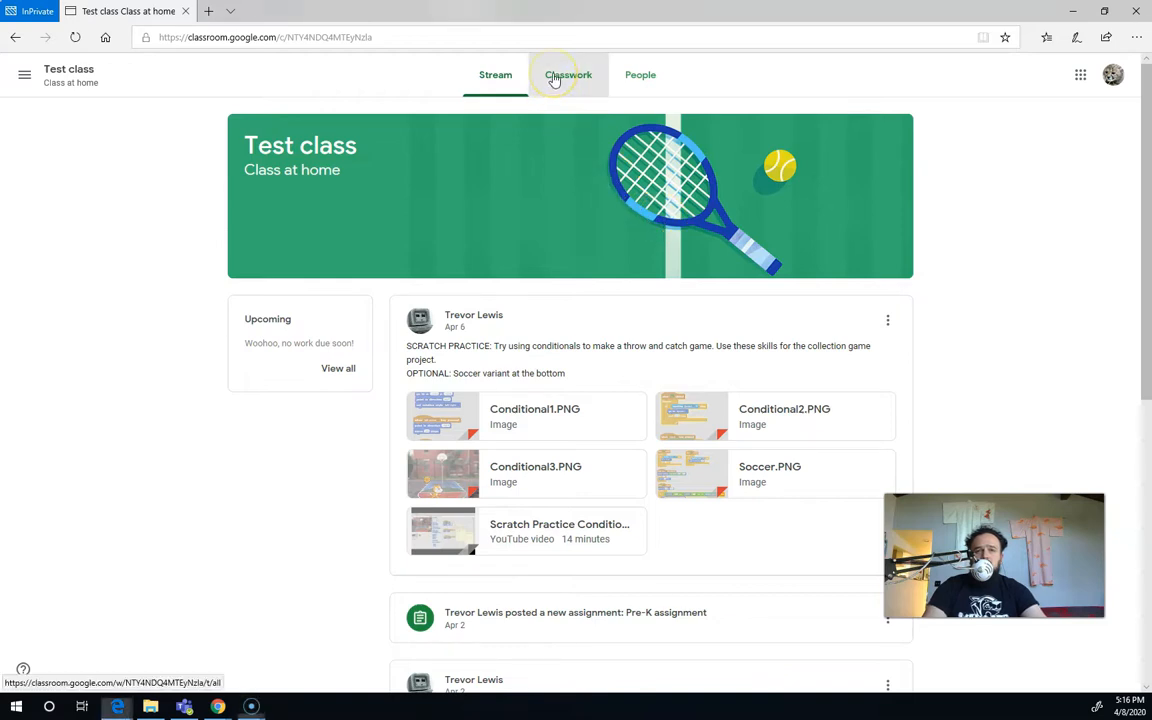
- Show the Test class Classwork page with assignments grouped under topics like Pre-K to 2 and Safety
left_click(568, 74)
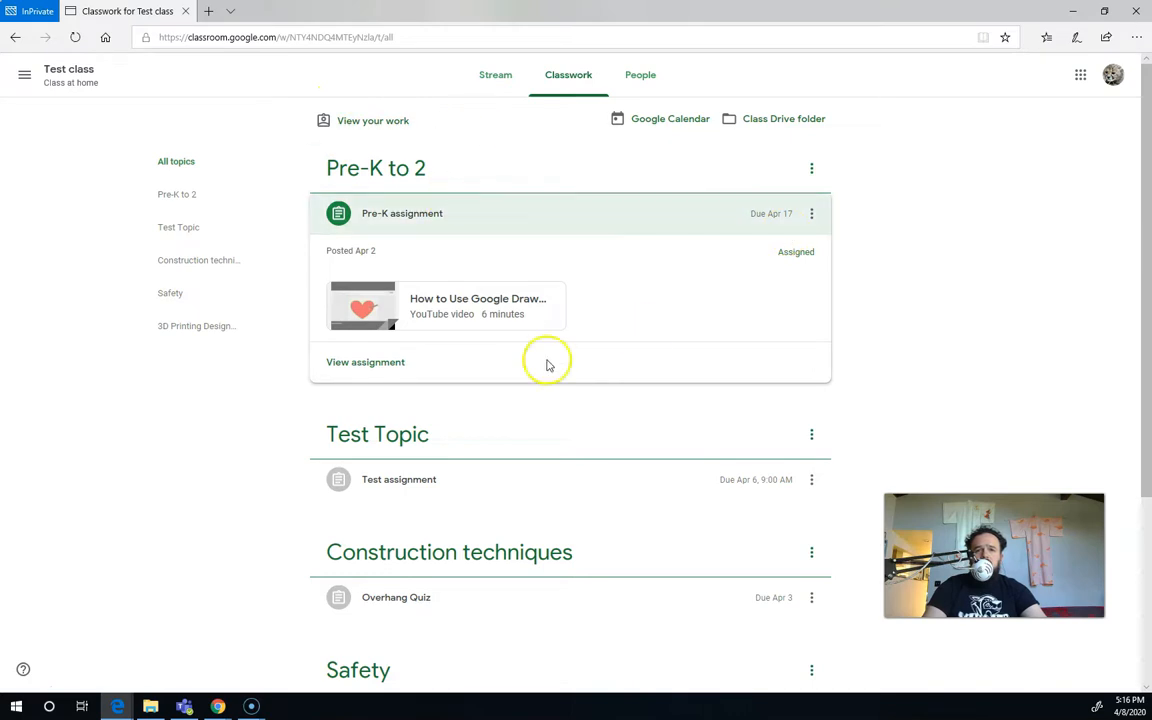
mouse_move(800, 270)
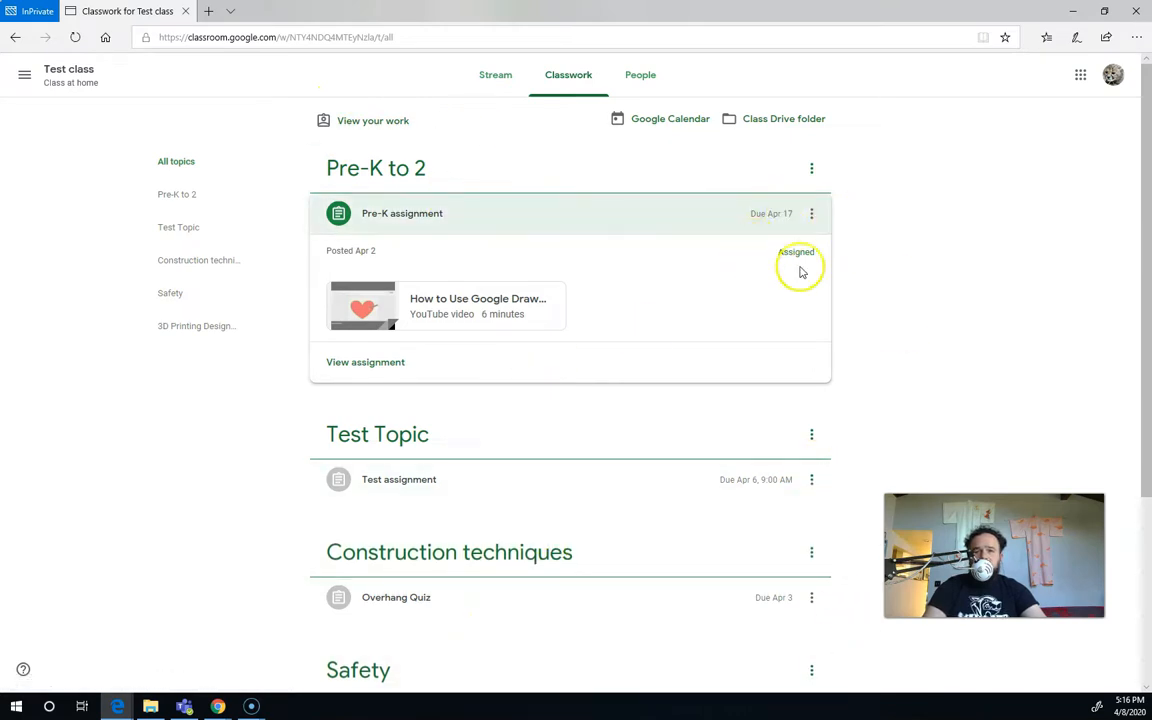
mouse_move(835, 160)
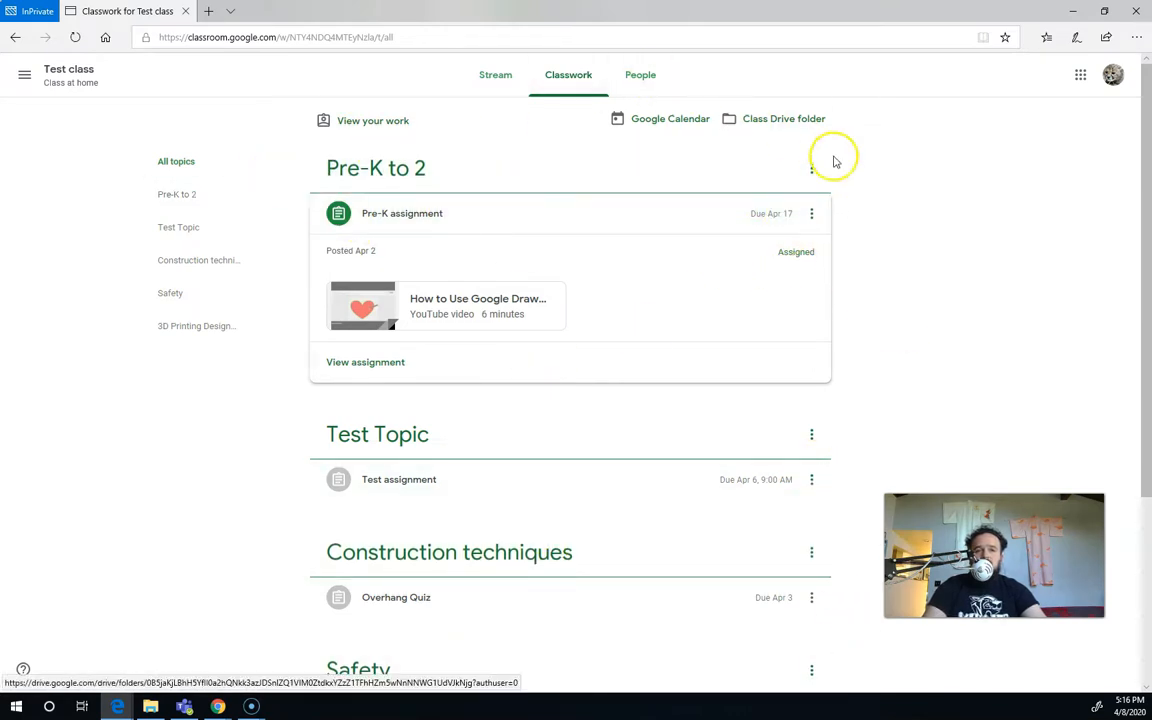
mouse_move(373, 120)
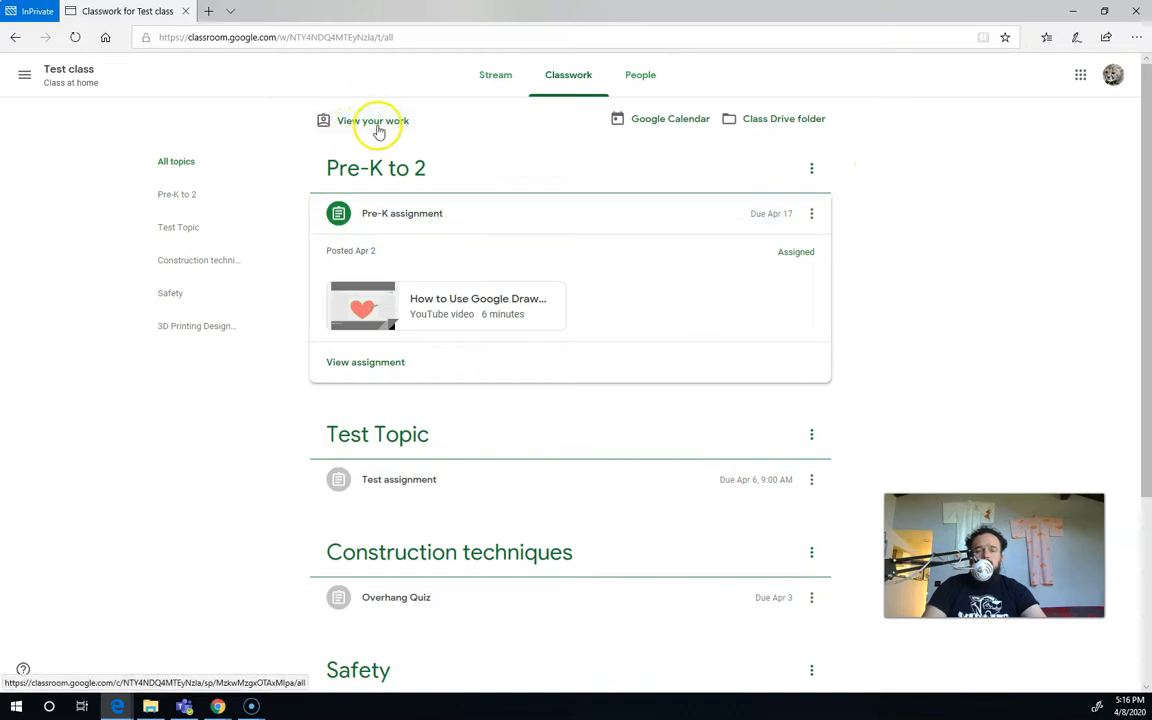
mouse_move(512, 278)
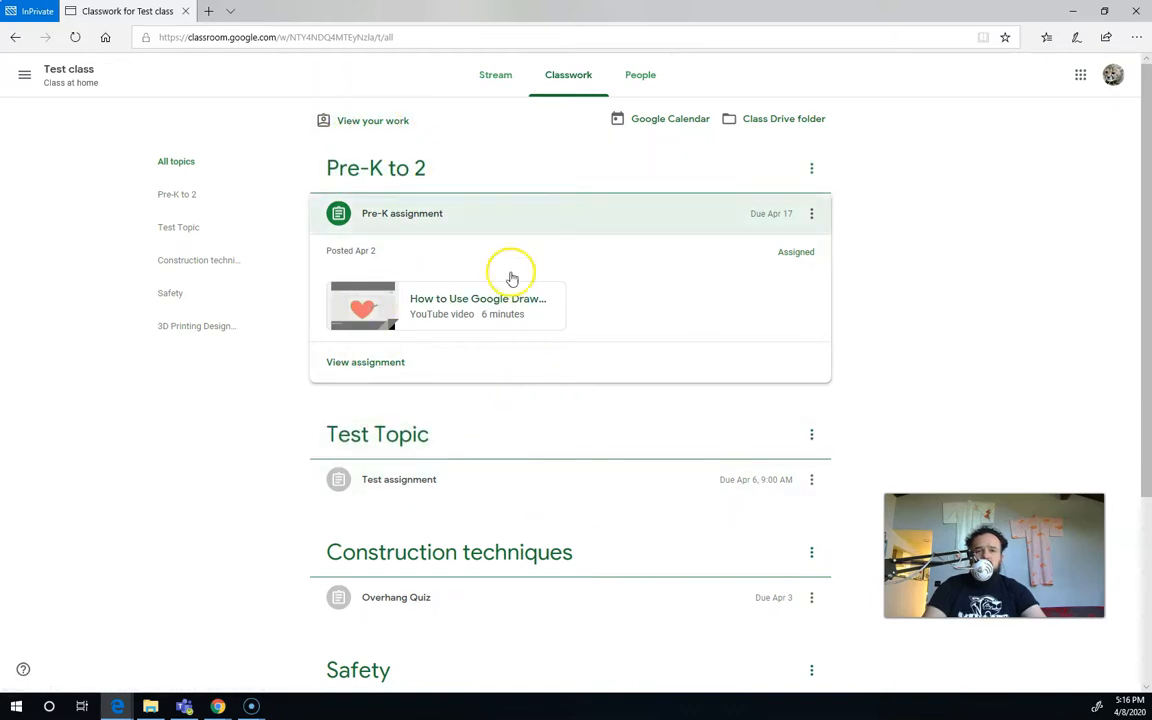
- Open 'View your work' to list the student's assignments with due dates, grades and statuses
left_click(372, 120)
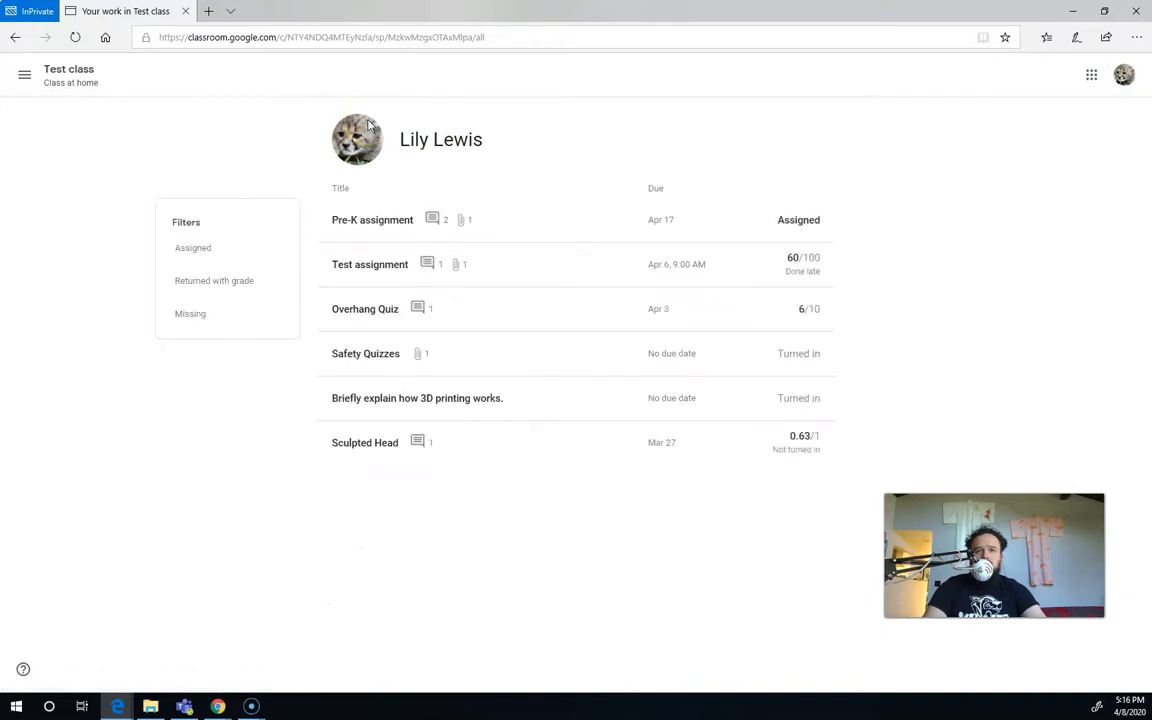
mouse_move(940, 433)
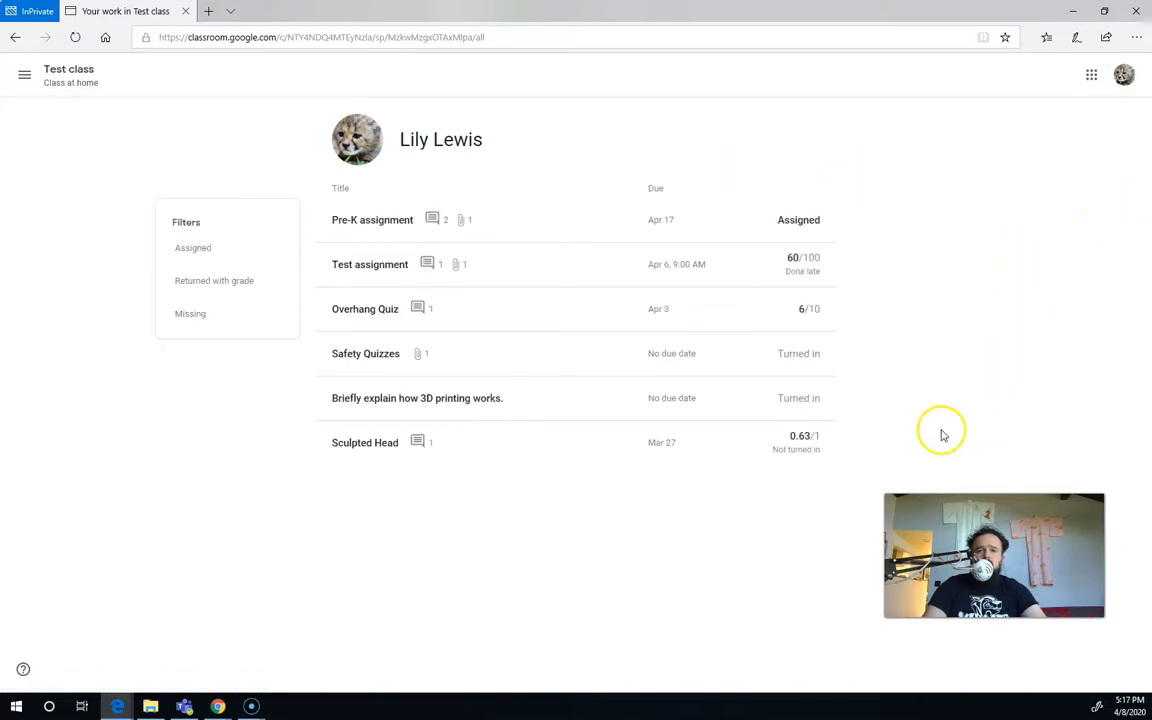
mouse_move(833, 318)
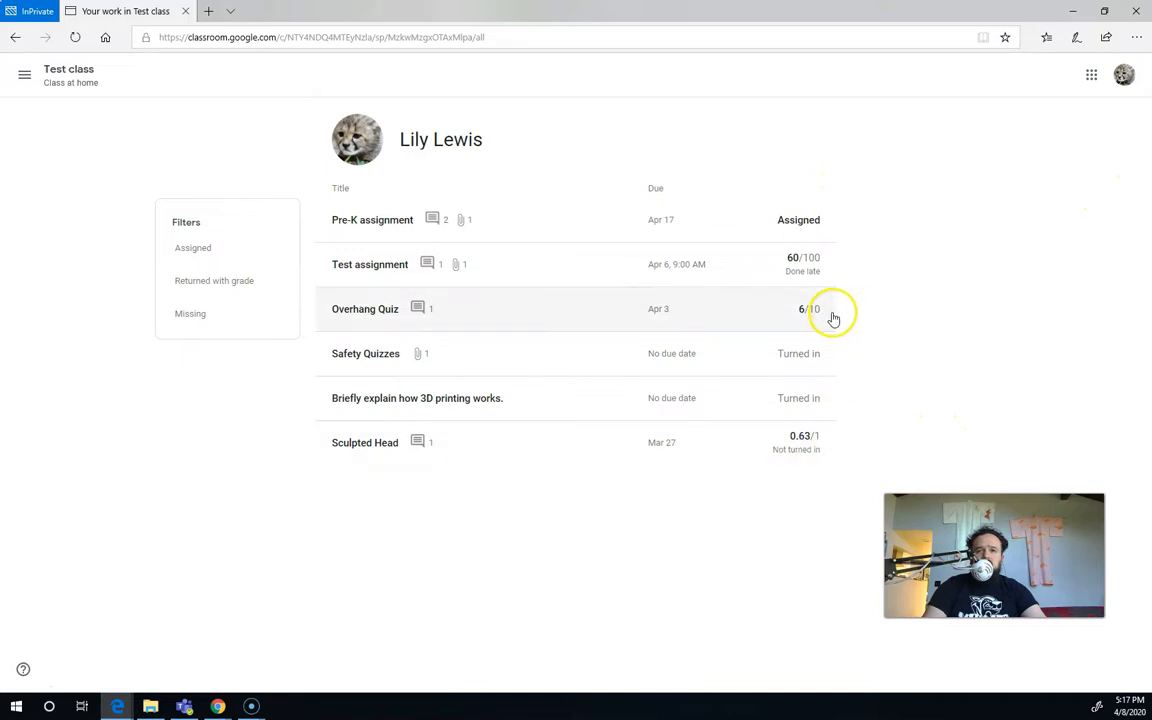
mouse_move(825, 264)
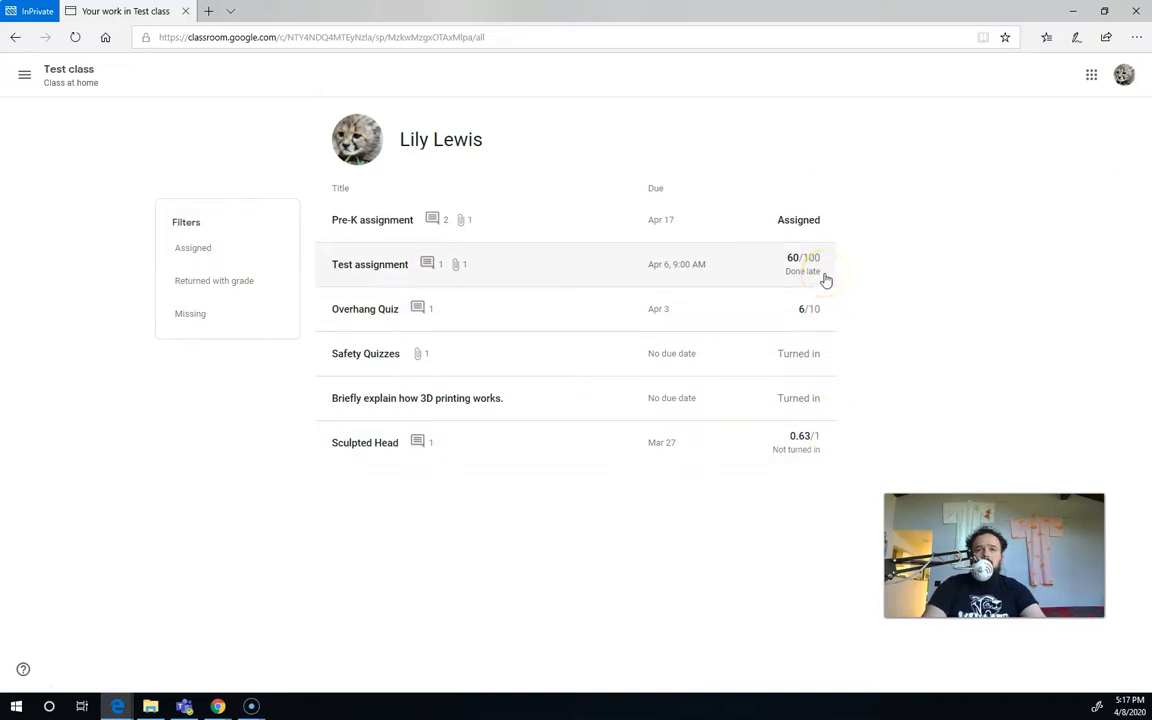
mouse_move(812, 398)
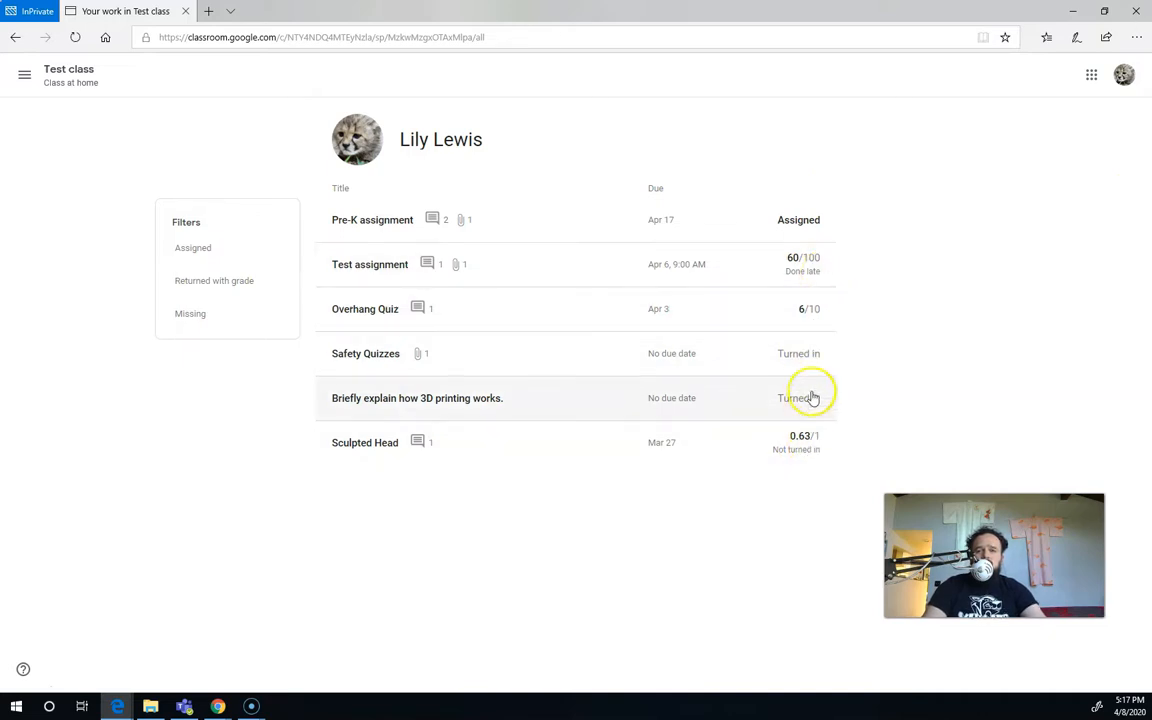
mouse_move(850, 210)
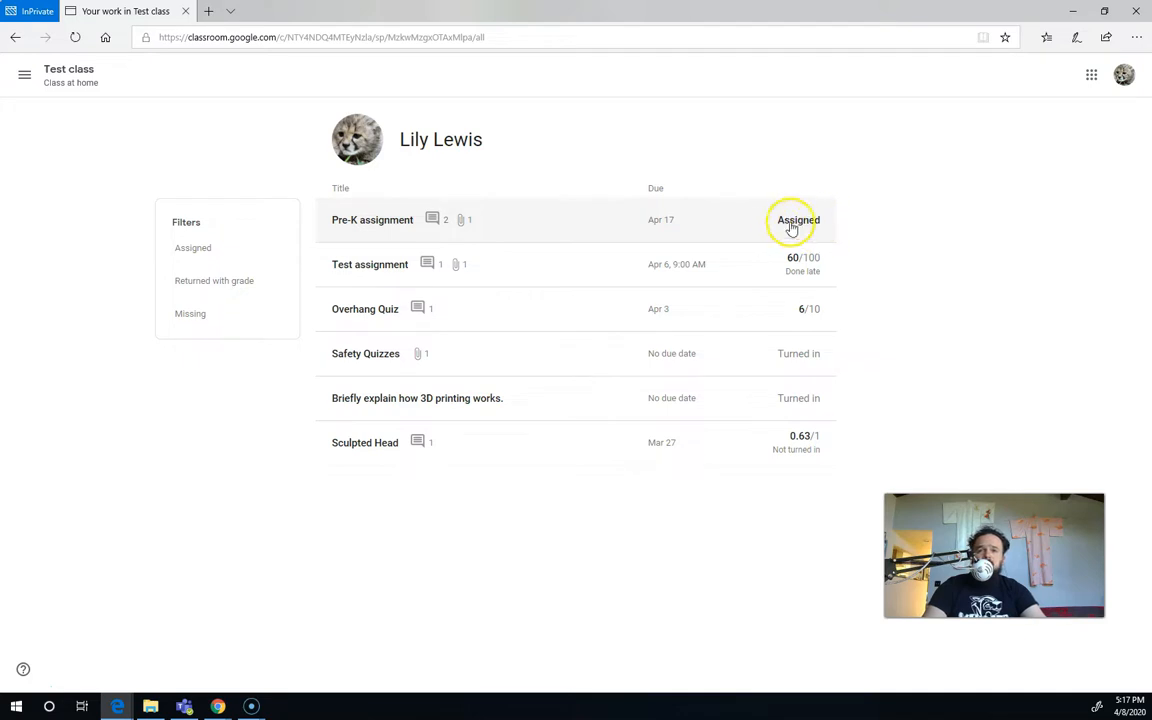
mouse_move(800, 163)
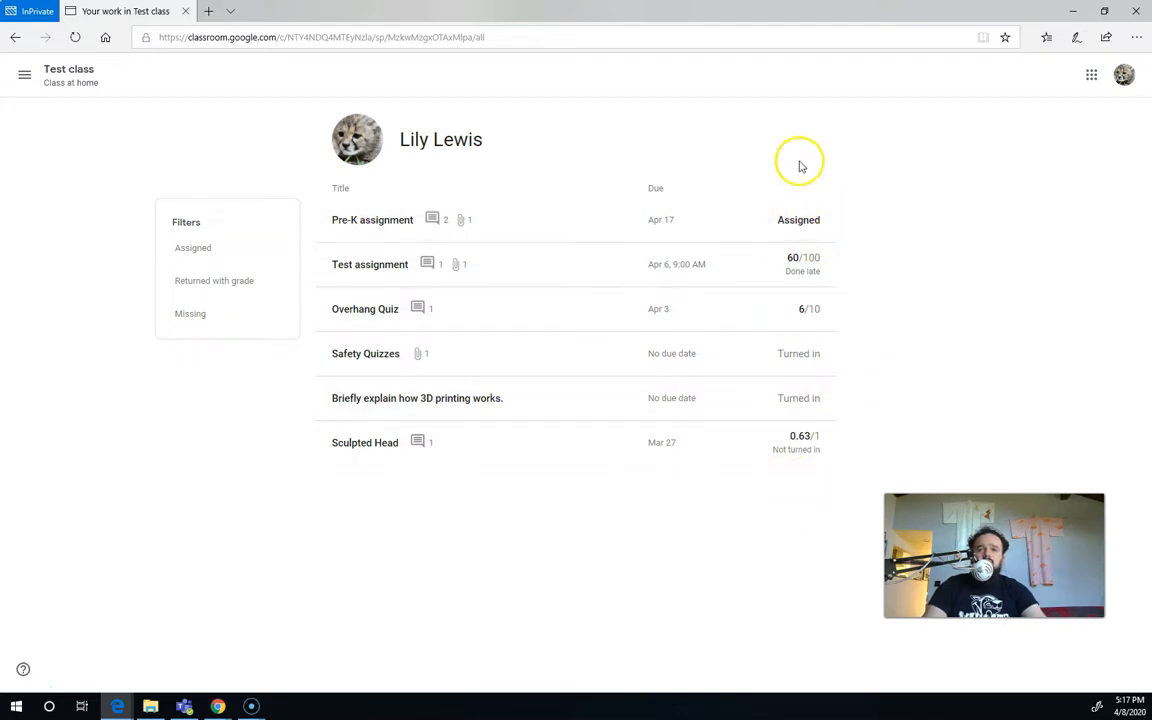
mouse_move(547, 438)
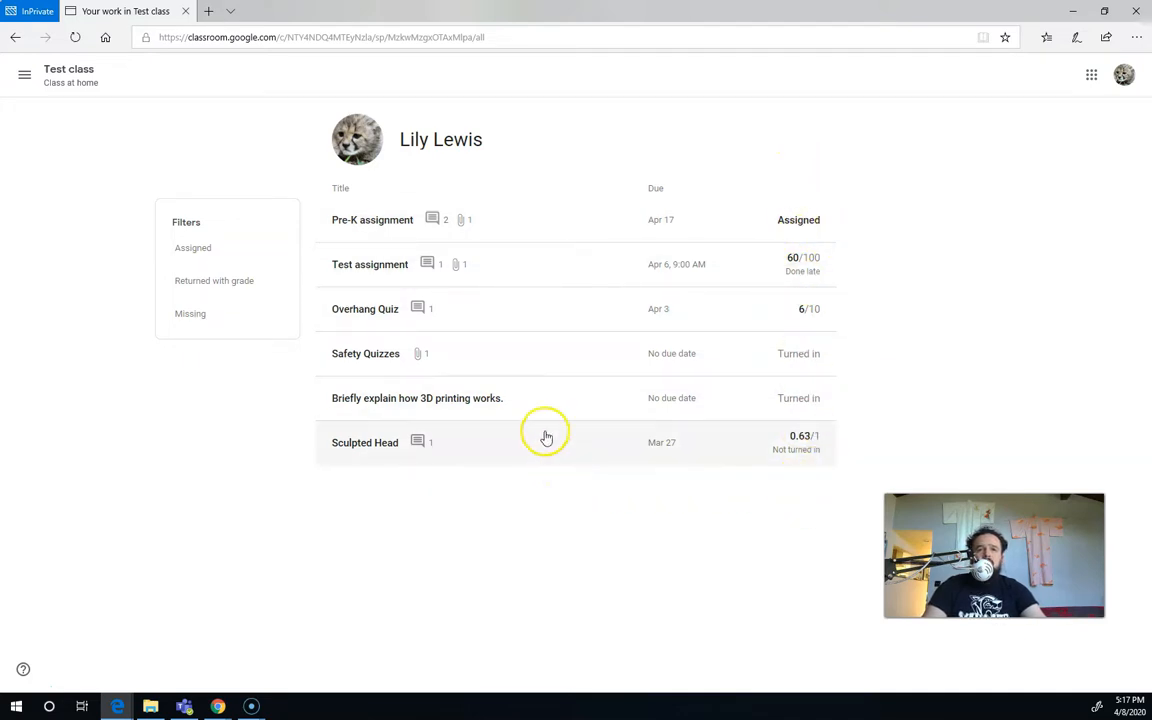
mouse_move(437, 442)
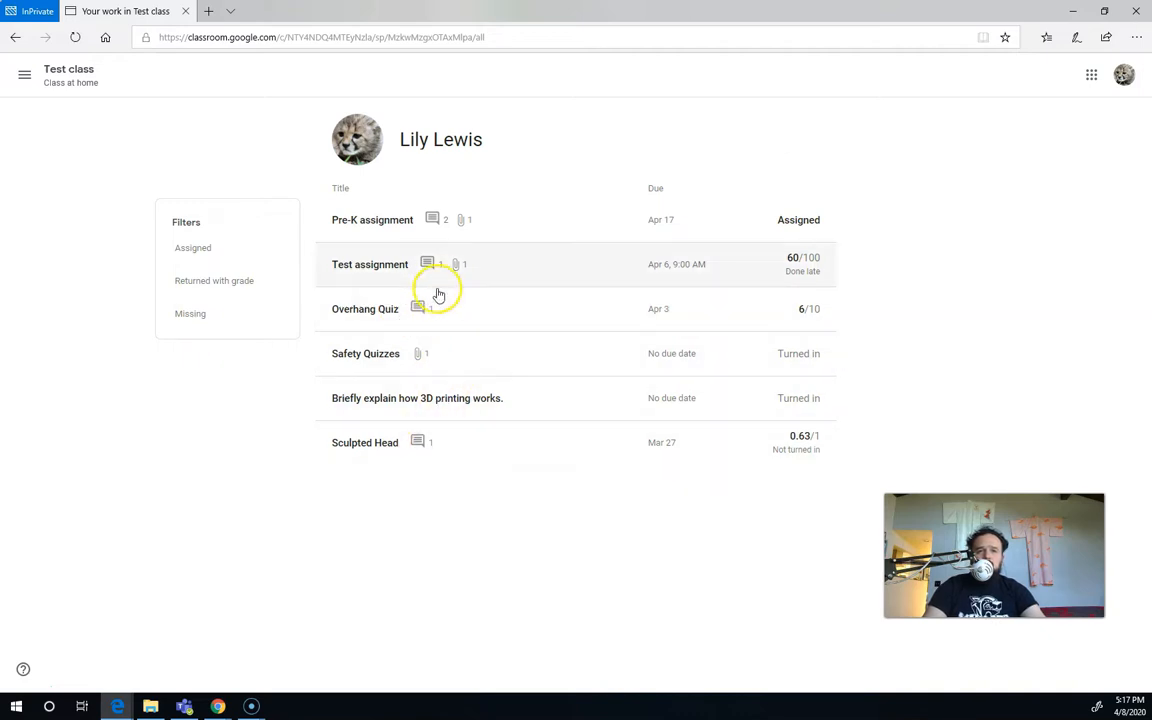
mouse_move(471, 338)
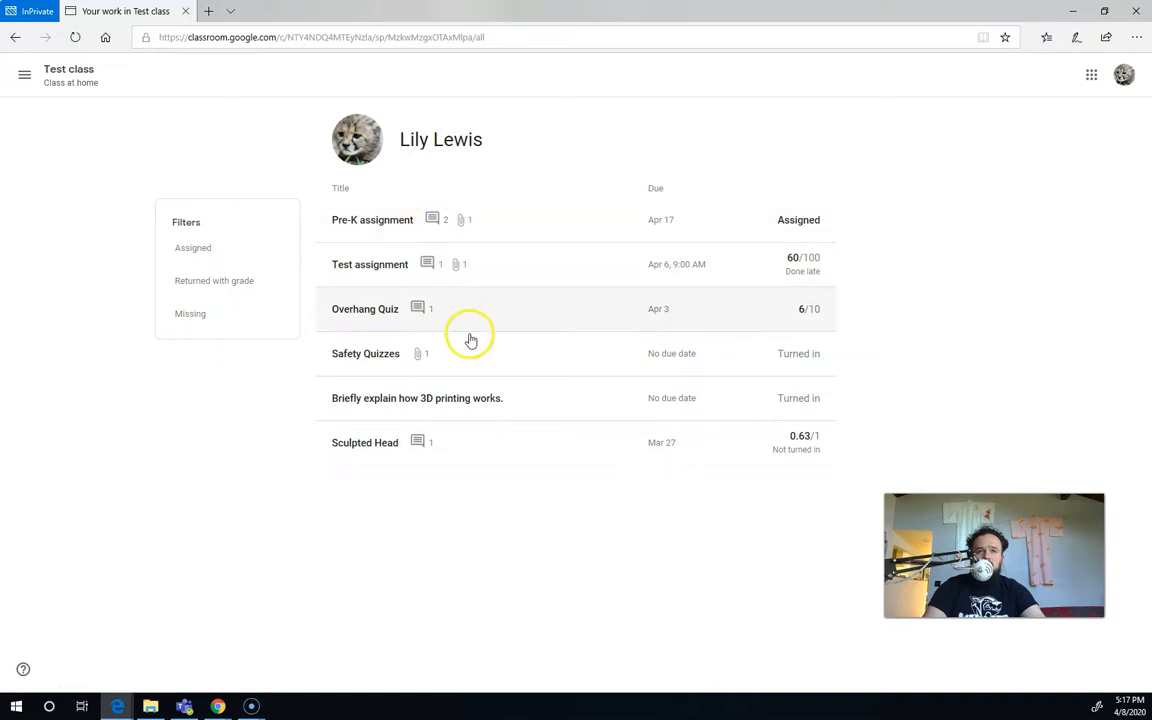
mouse_move(475, 277)
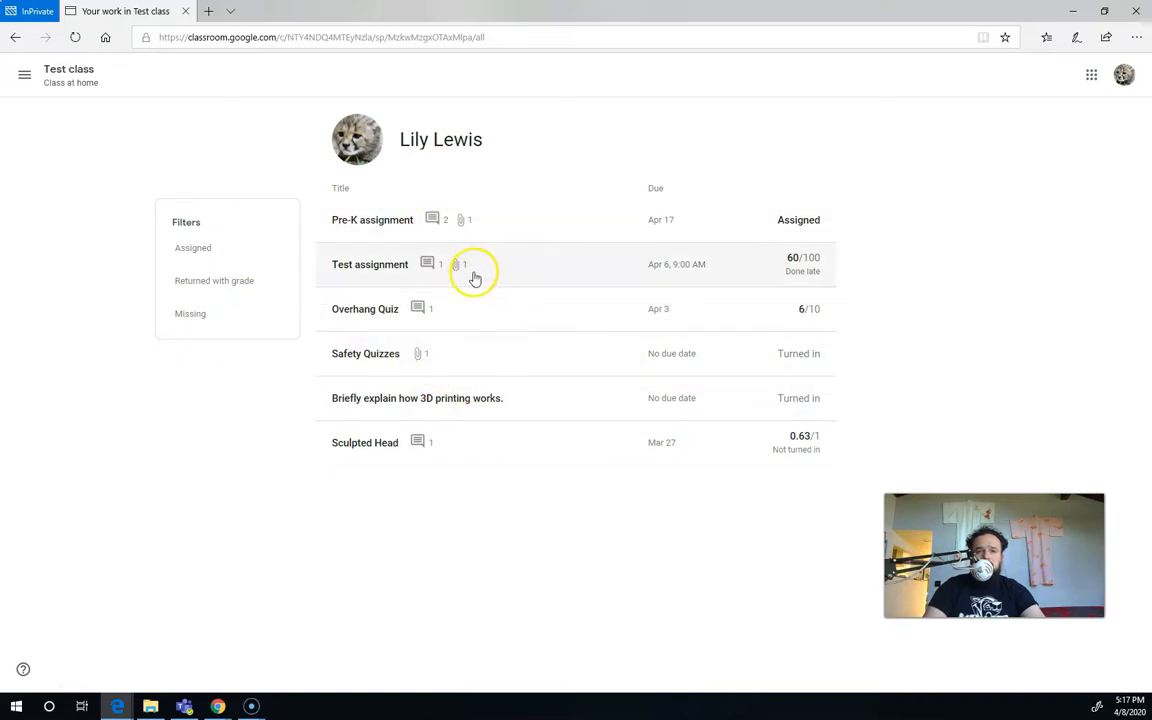
mouse_move(470, 225)
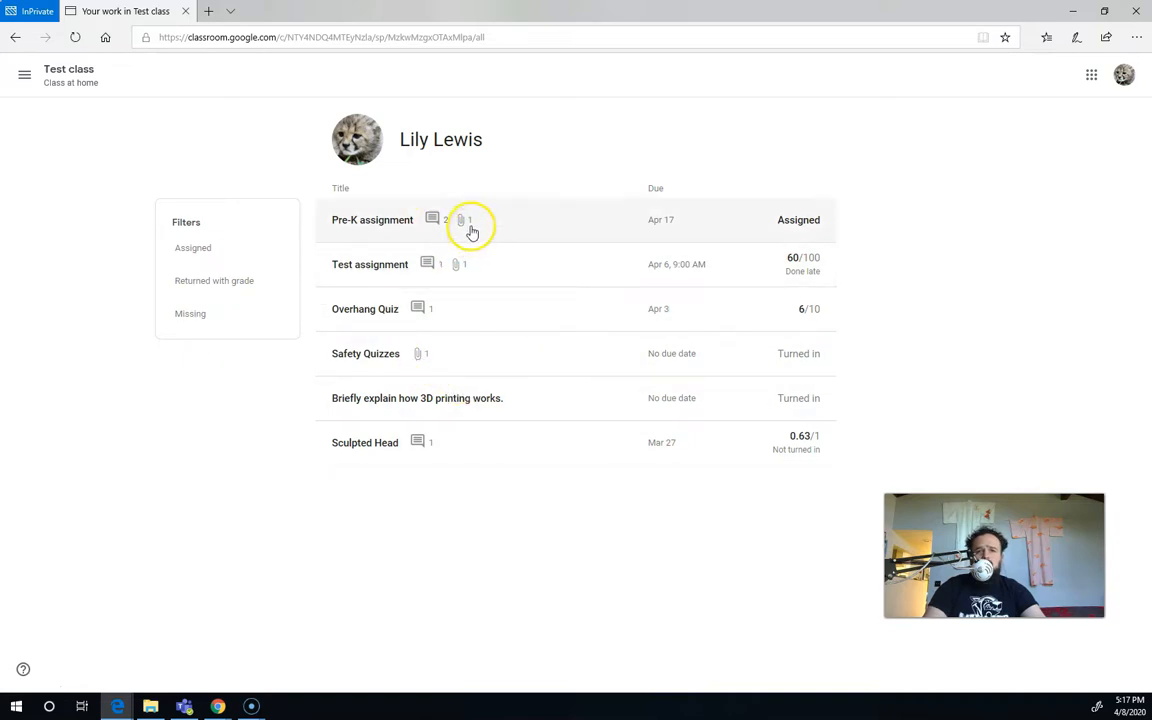
mouse_move(509, 271)
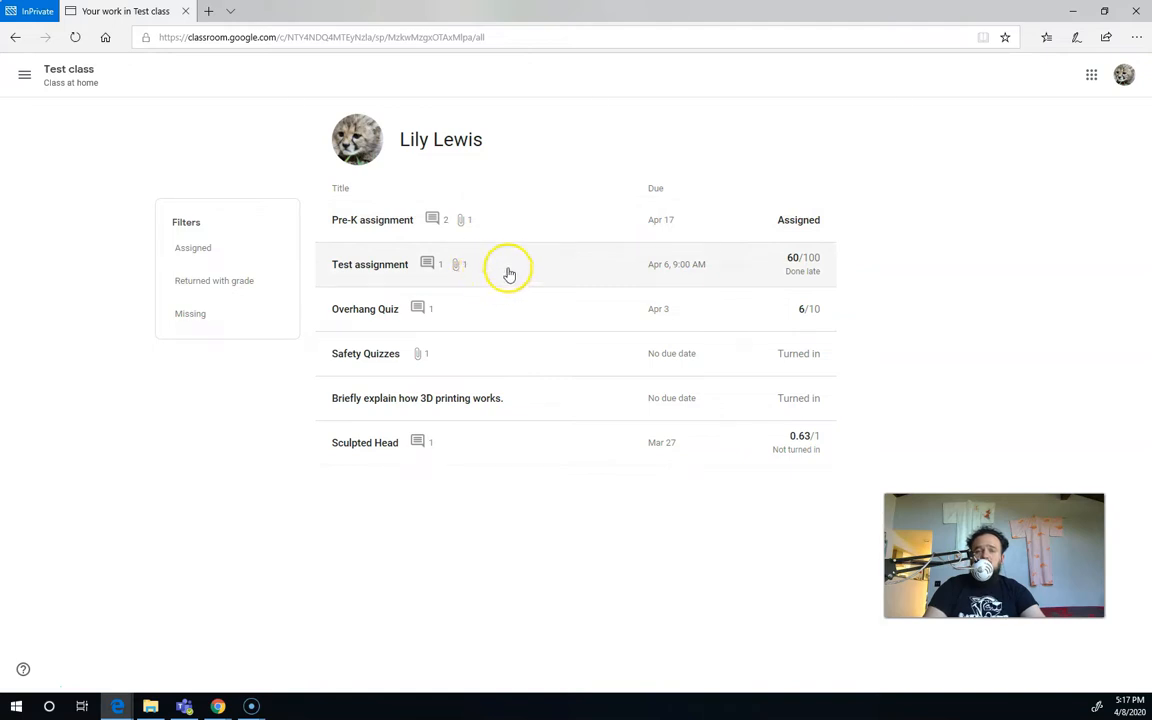
mouse_move(448, 277)
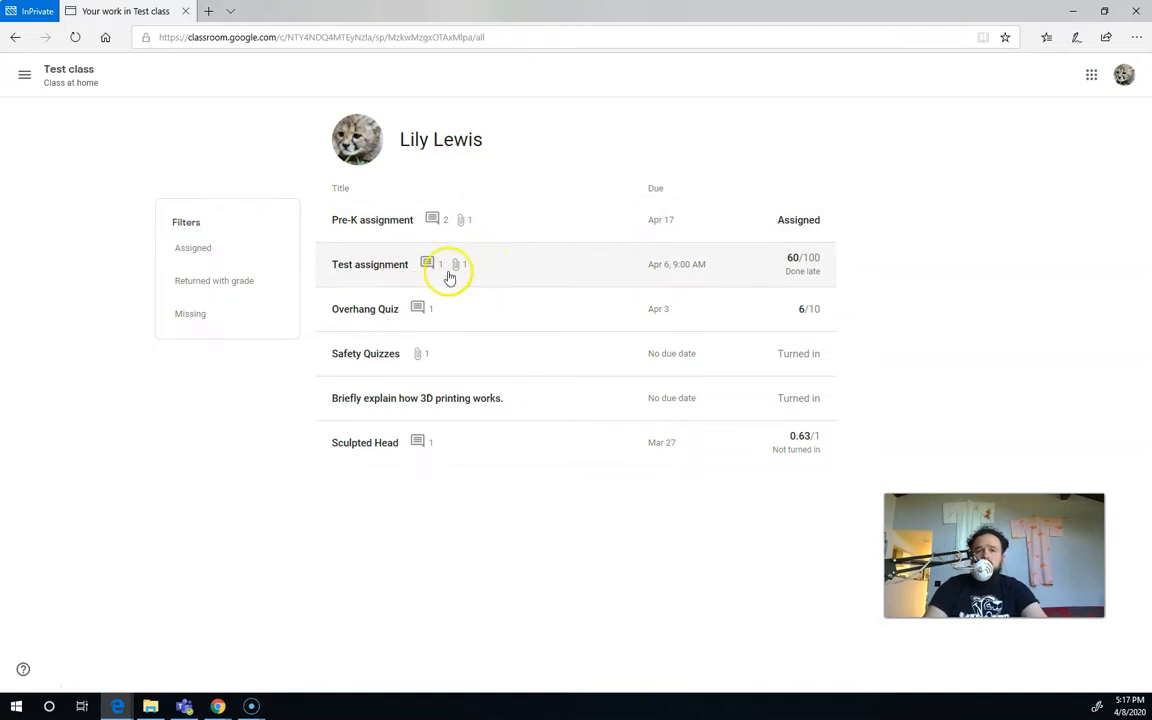
mouse_move(458, 219)
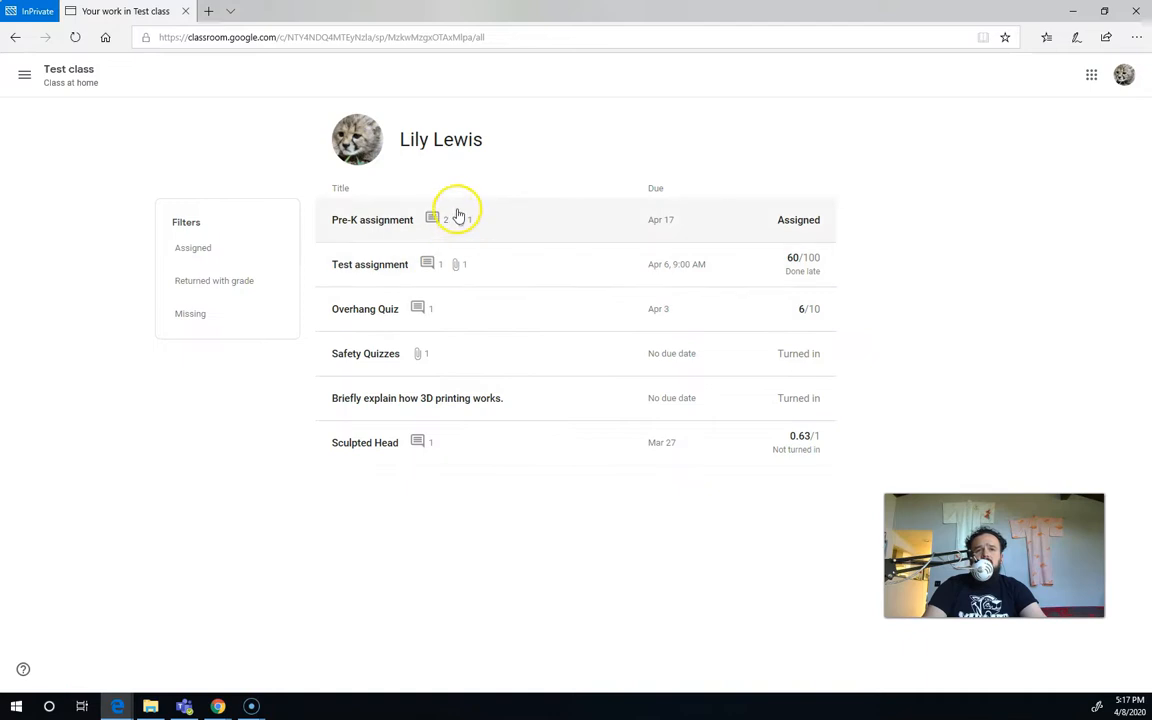
mouse_move(470, 452)
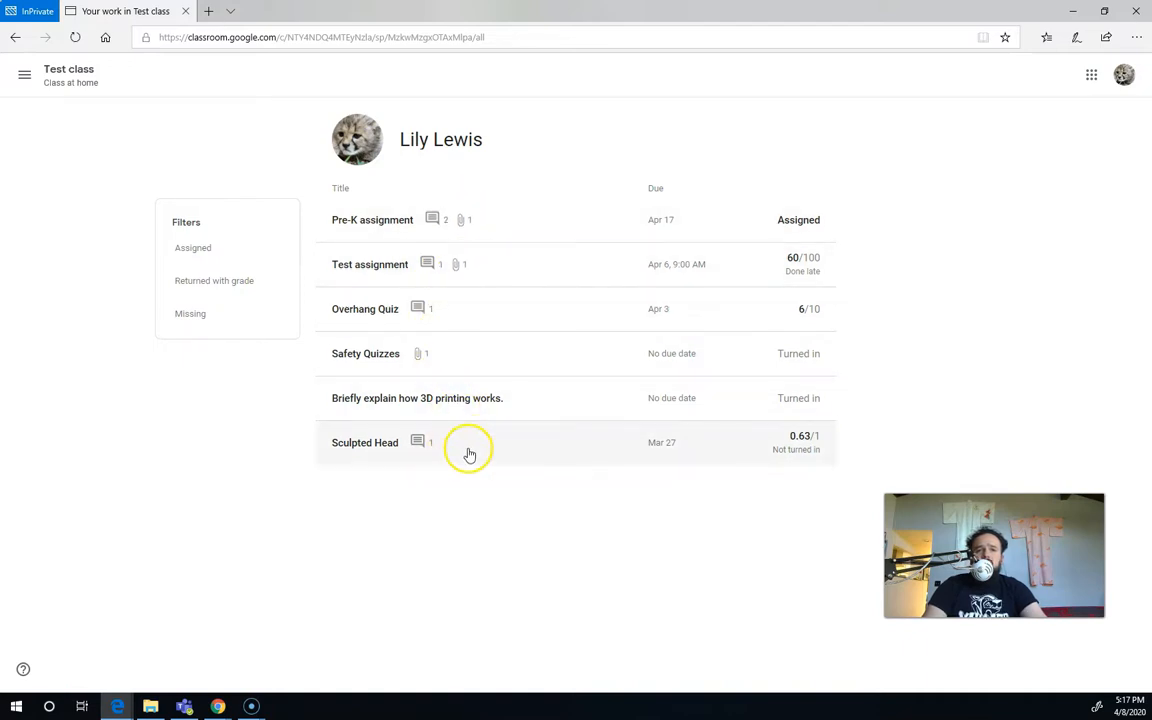
left_click(365, 442)
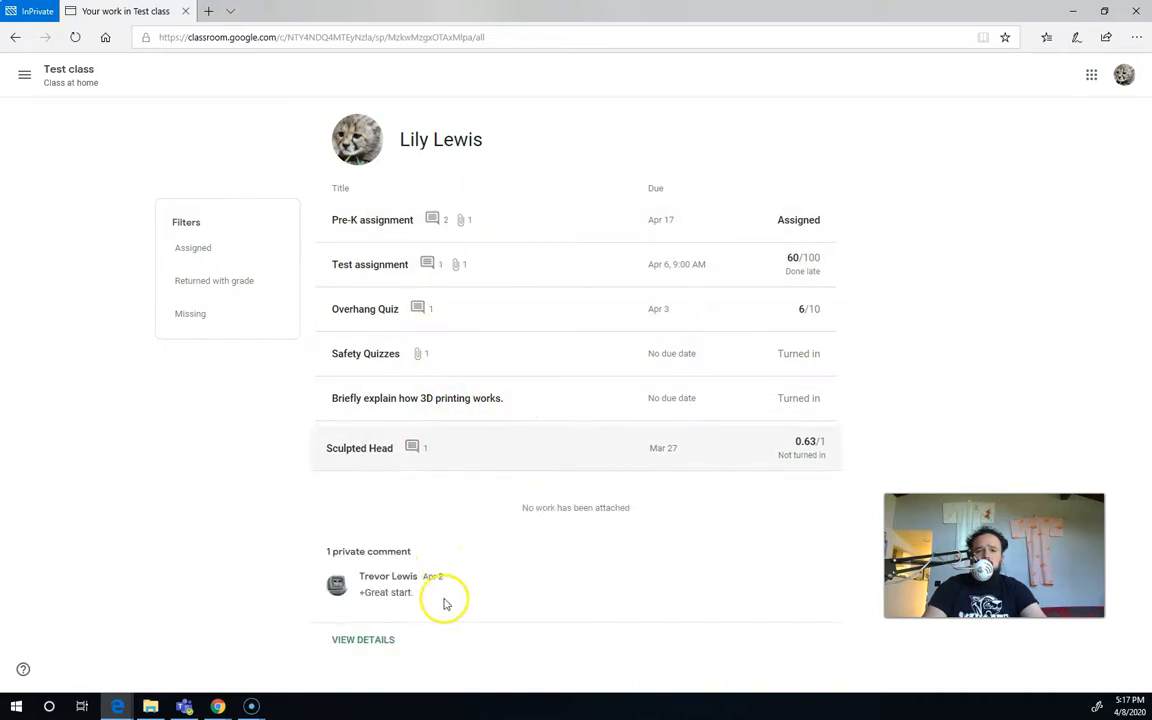
mouse_move(422, 588)
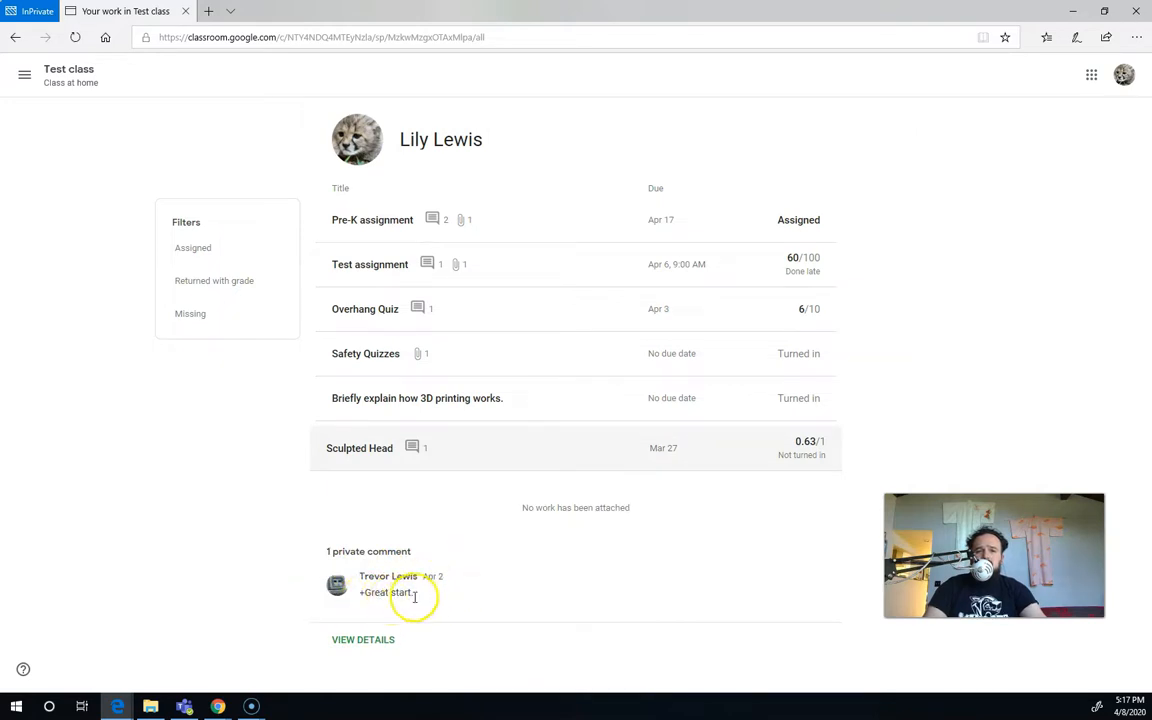
left_click(365, 308)
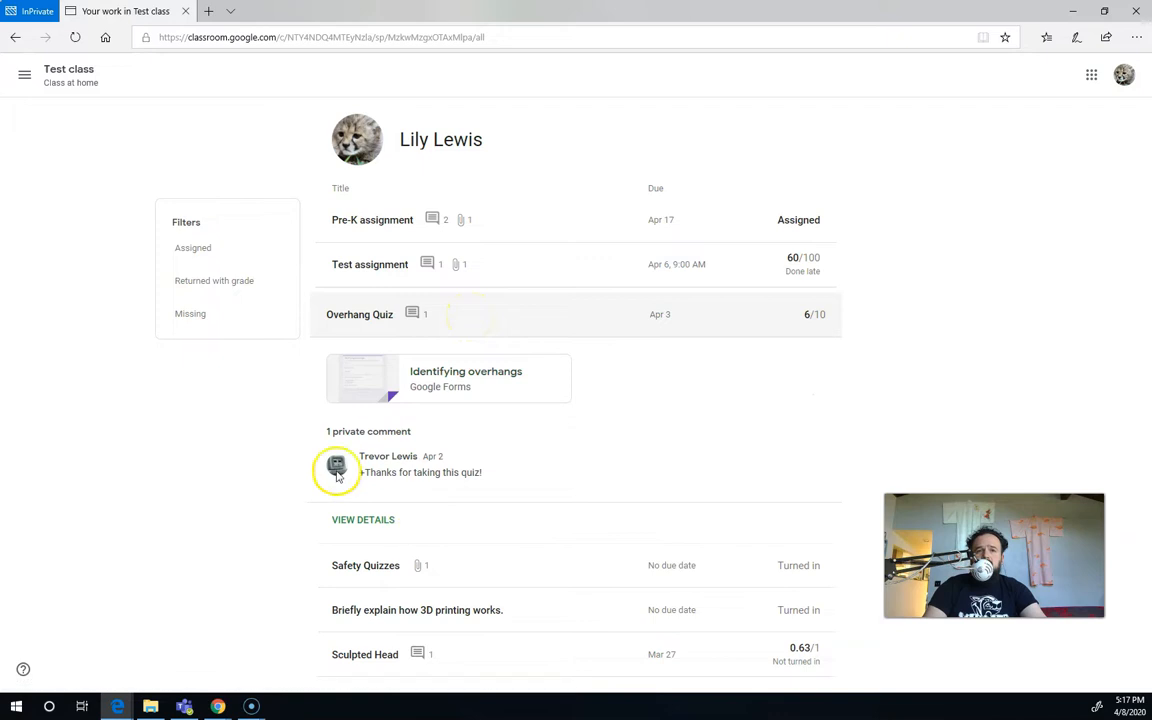
mouse_move(500, 263)
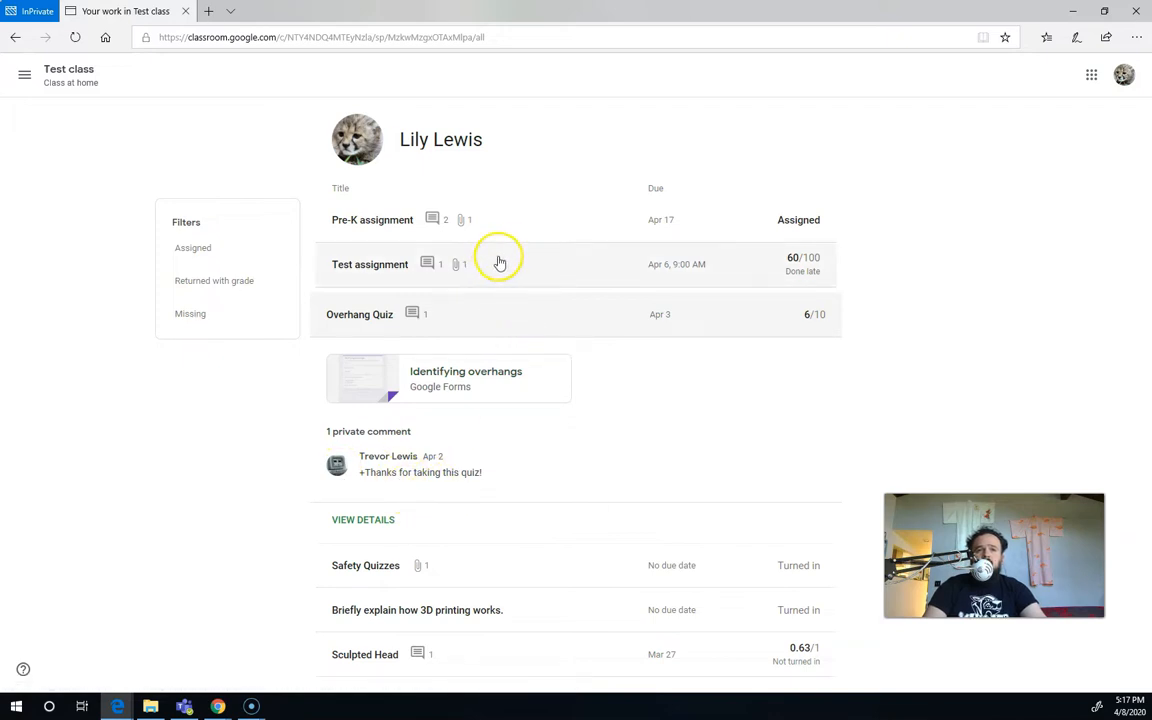
left_click(370, 264)
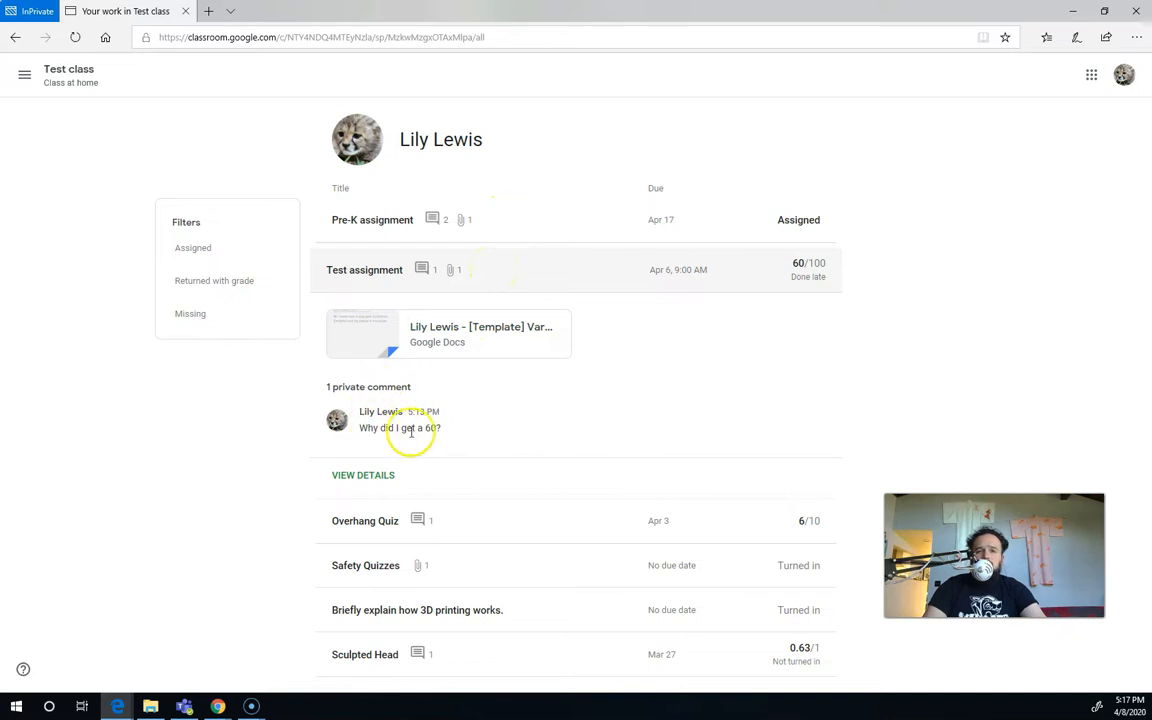
mouse_move(478, 410)
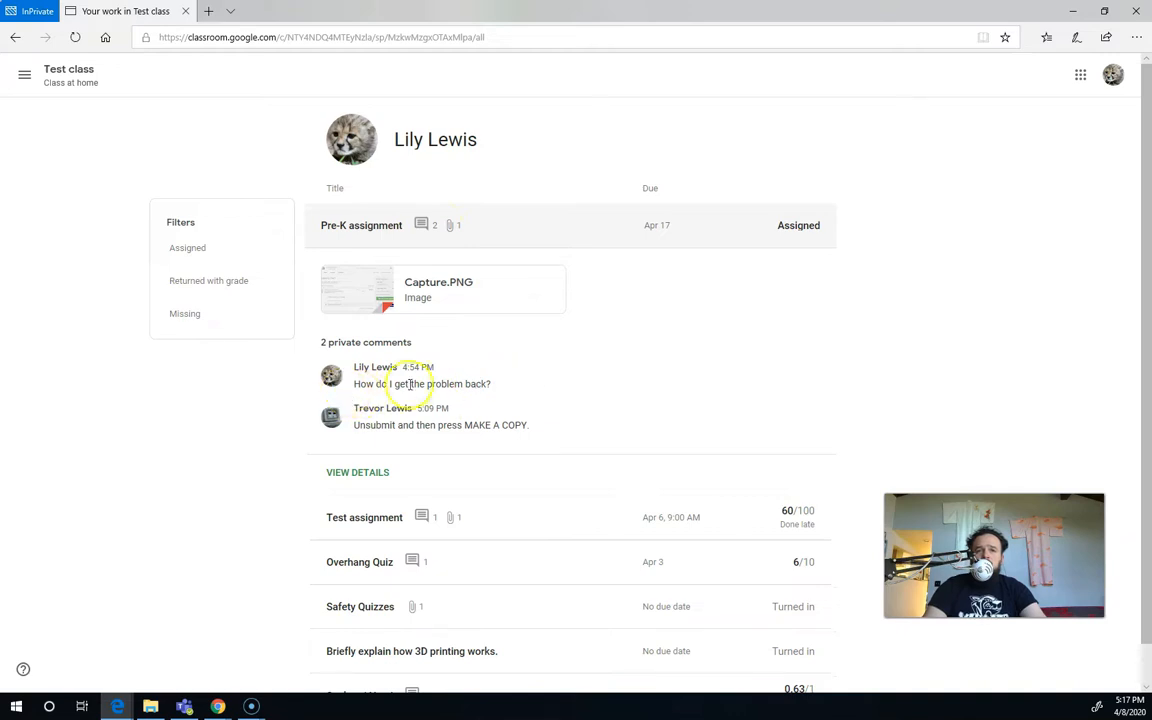
mouse_move(534, 436)
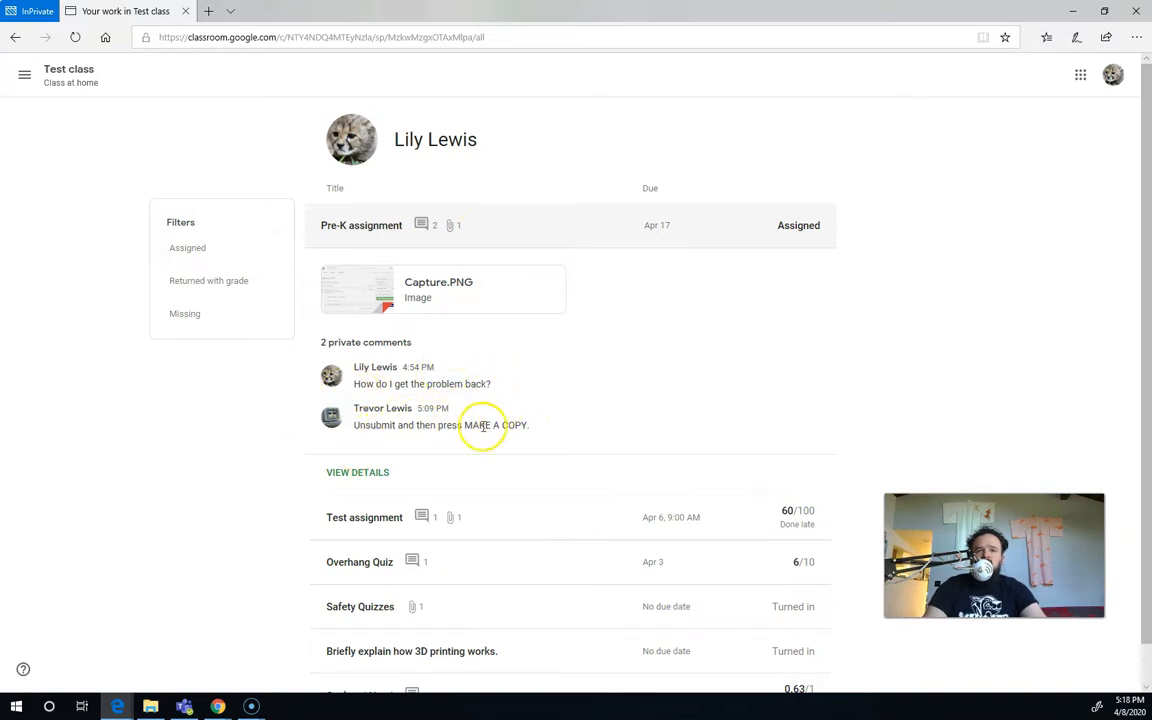
mouse_move(358, 395)
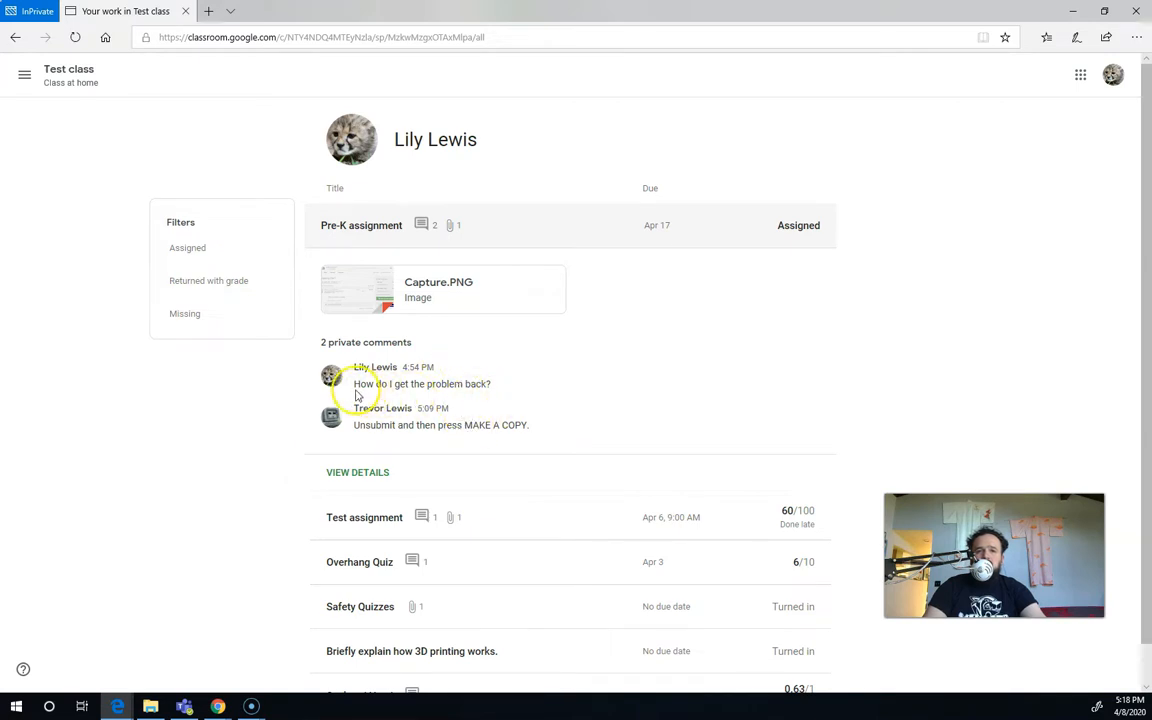
mouse_move(558, 428)
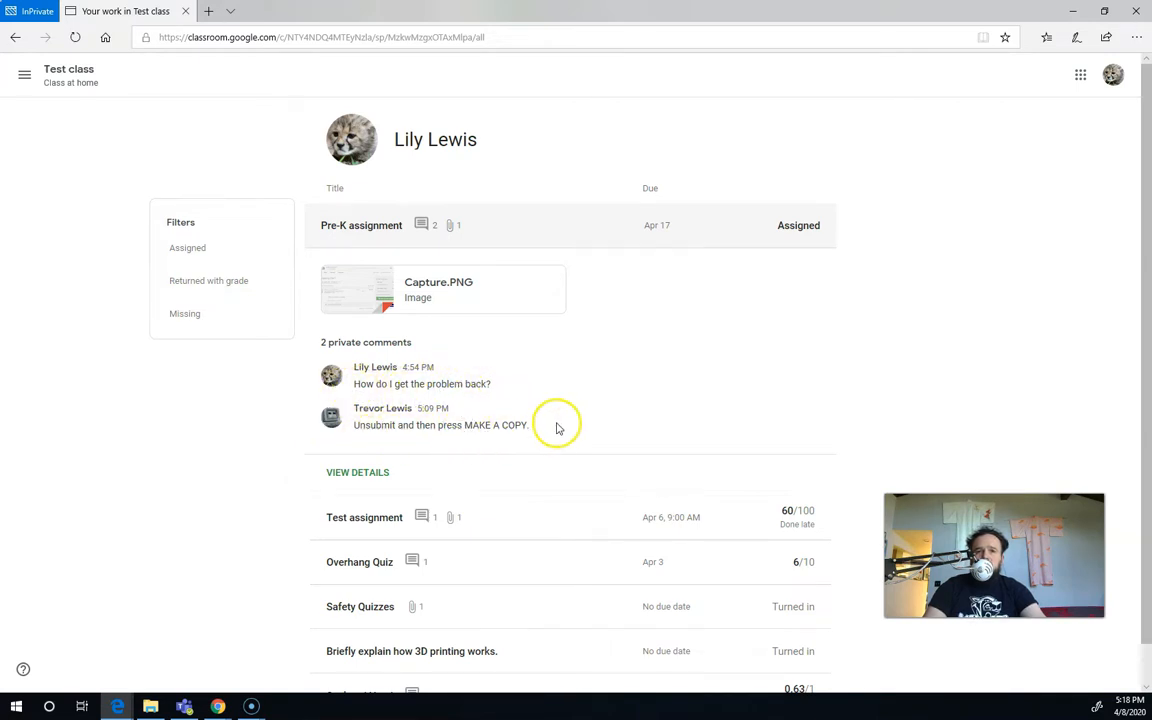
mouse_move(435, 442)
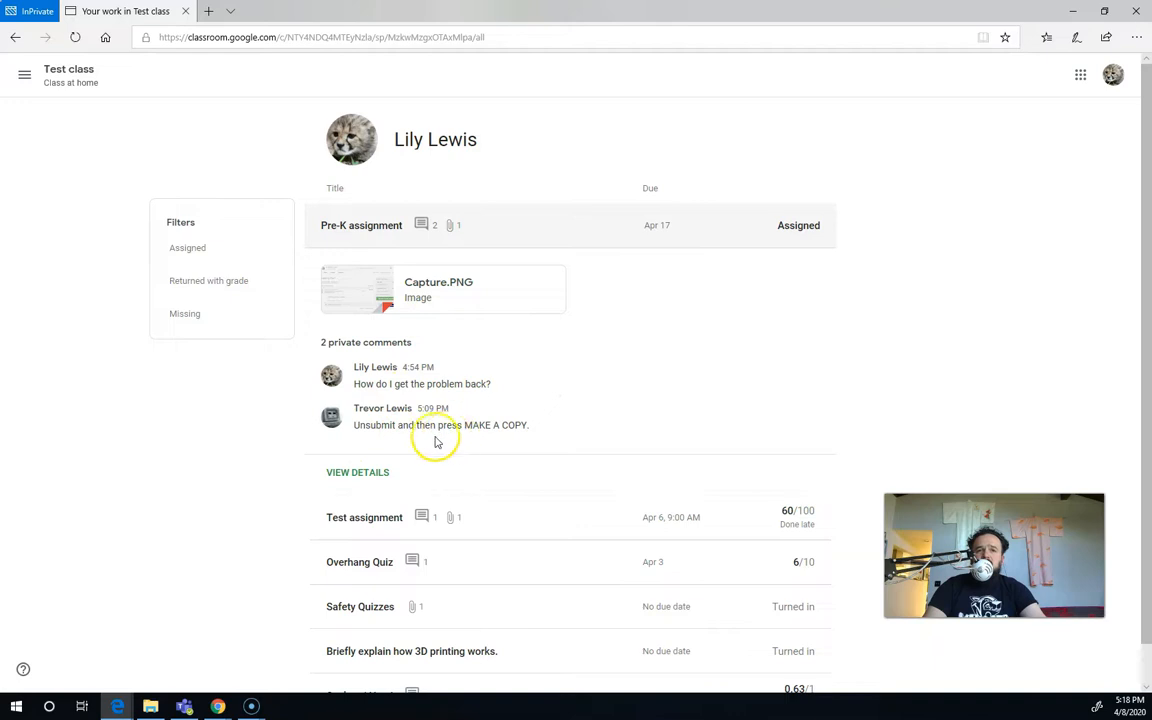
mouse_move(357, 471)
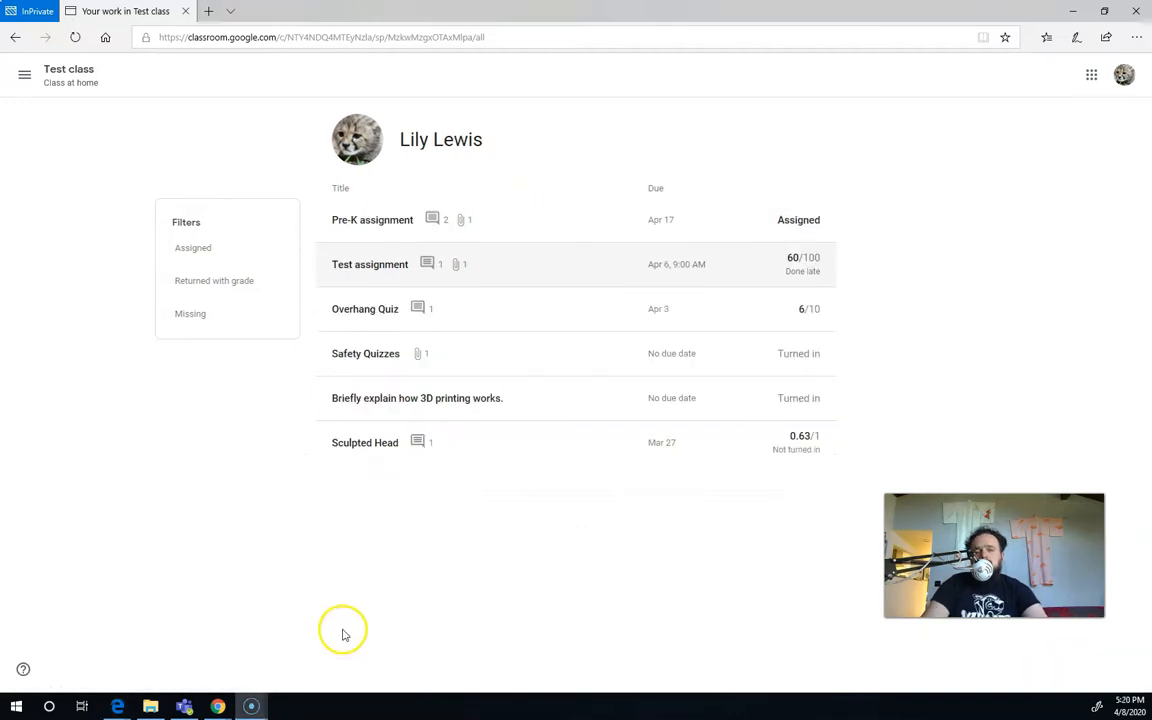
mouse_move(311, 641)
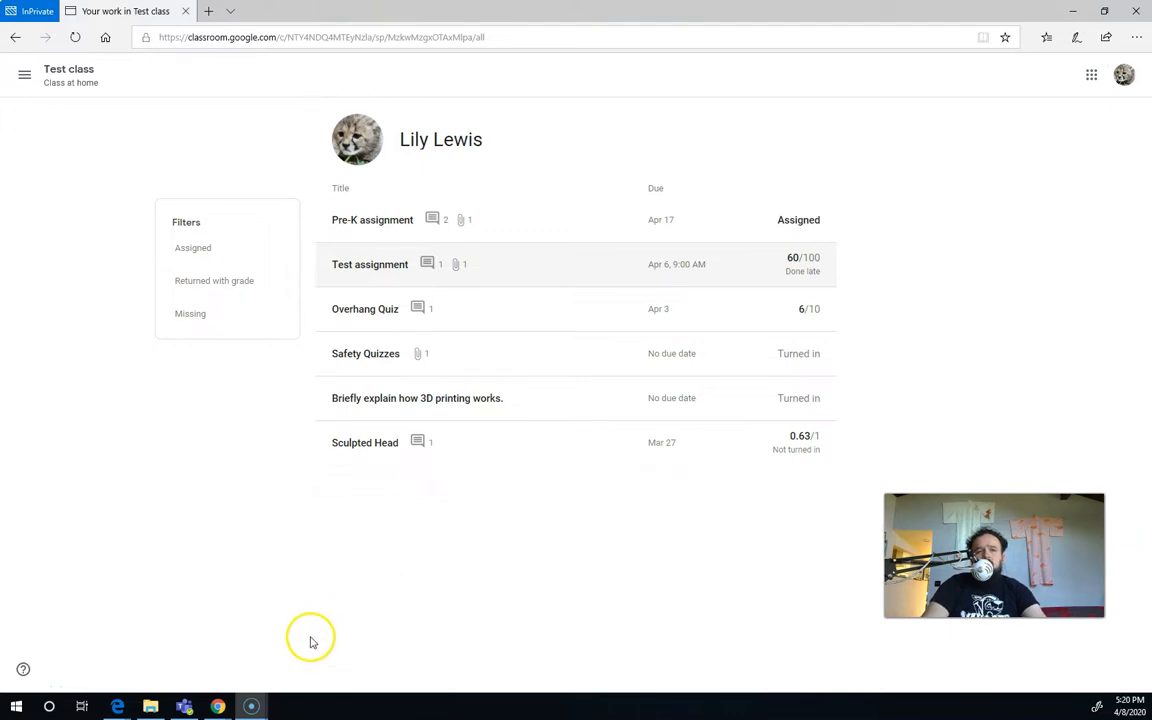
mouse_move(485, 715)
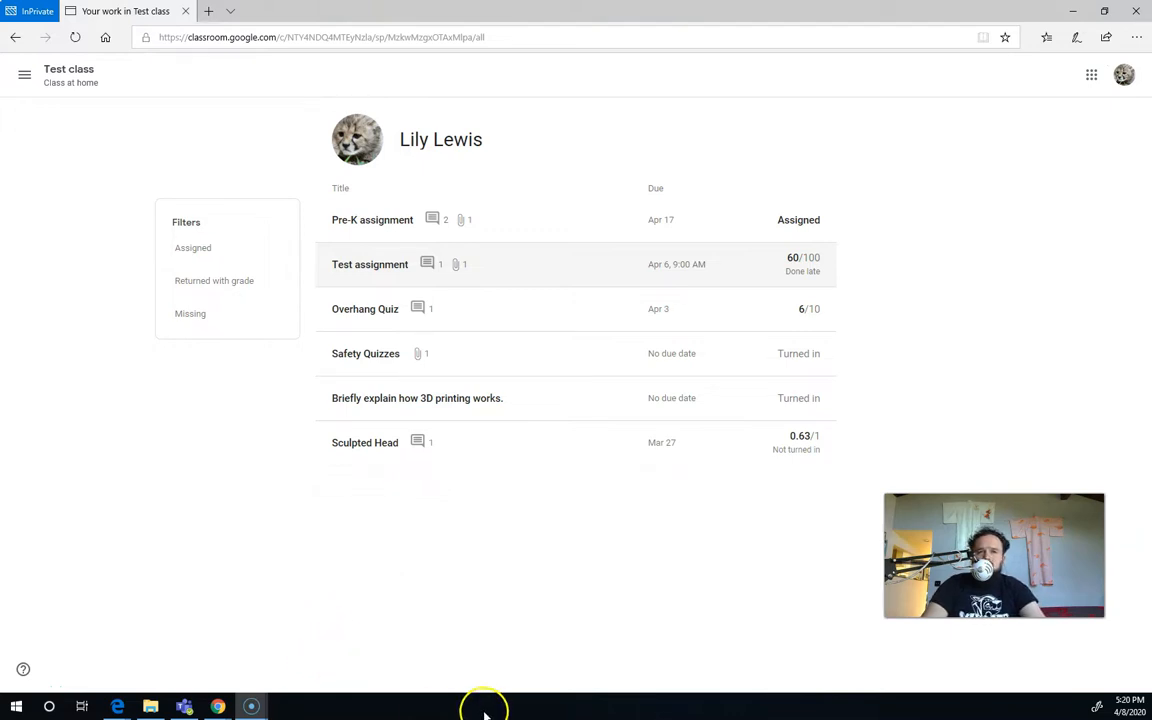
mouse_move(491, 266)
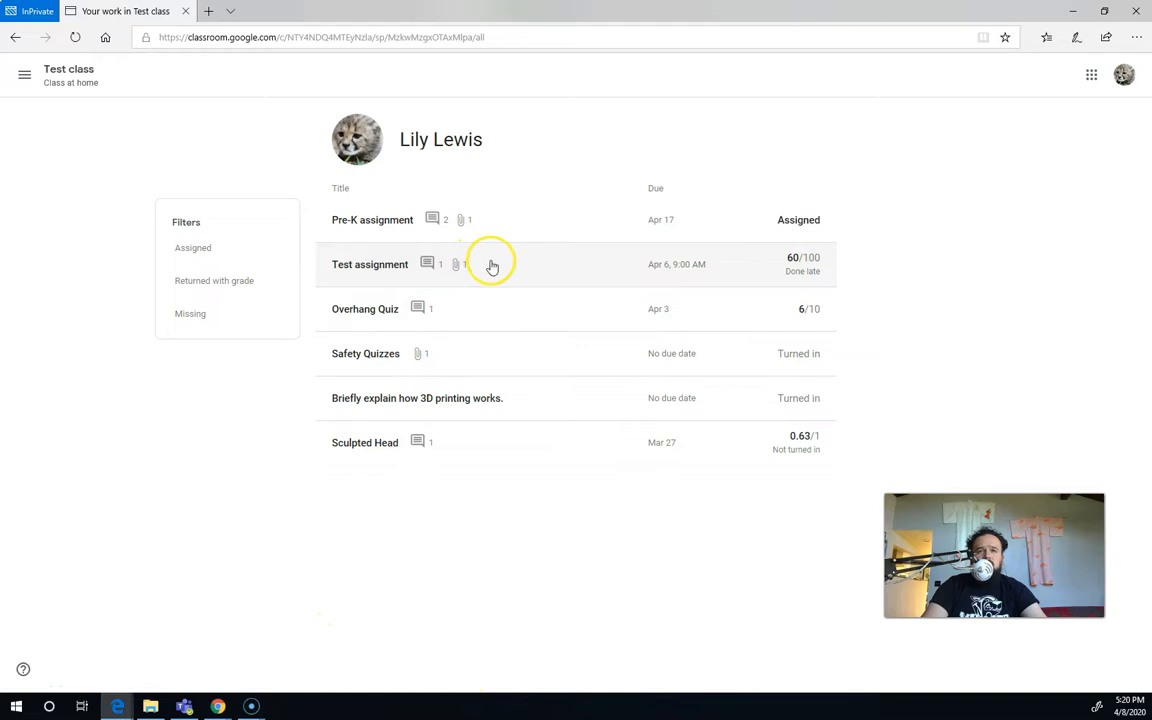
- Expand the Test assignment to reveal its attached Google Doc and the private question about a 60
left_click(370, 264)
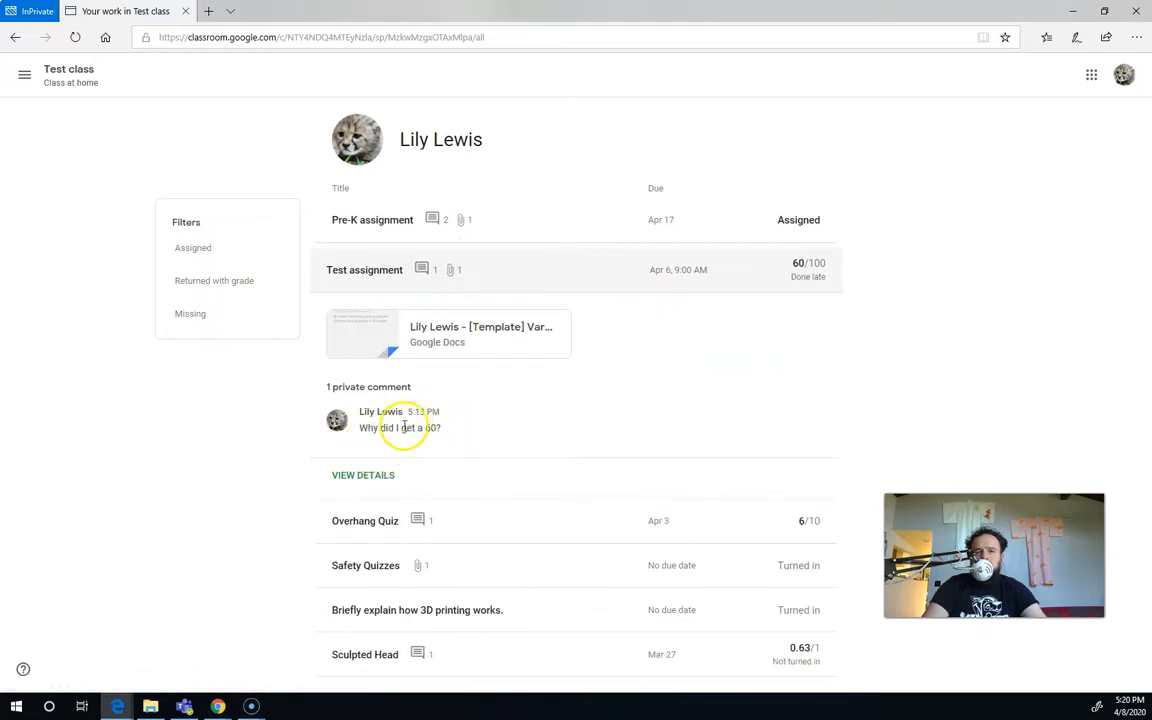
mouse_move(440, 412)
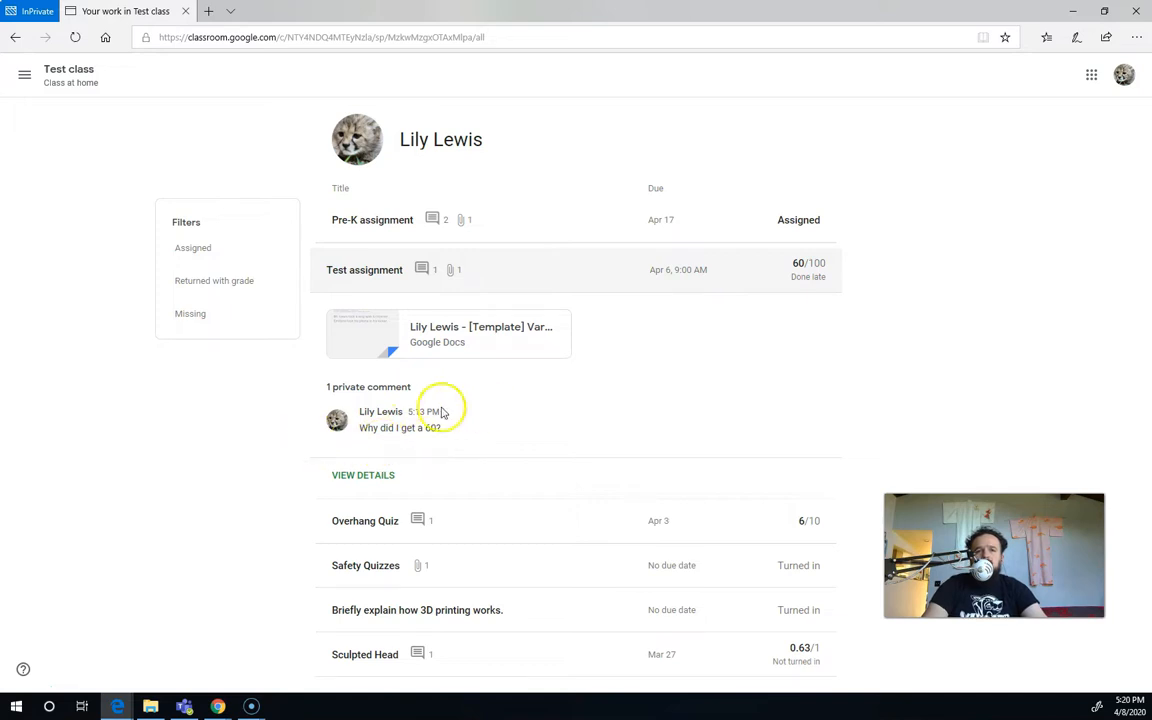
mouse_move(430, 335)
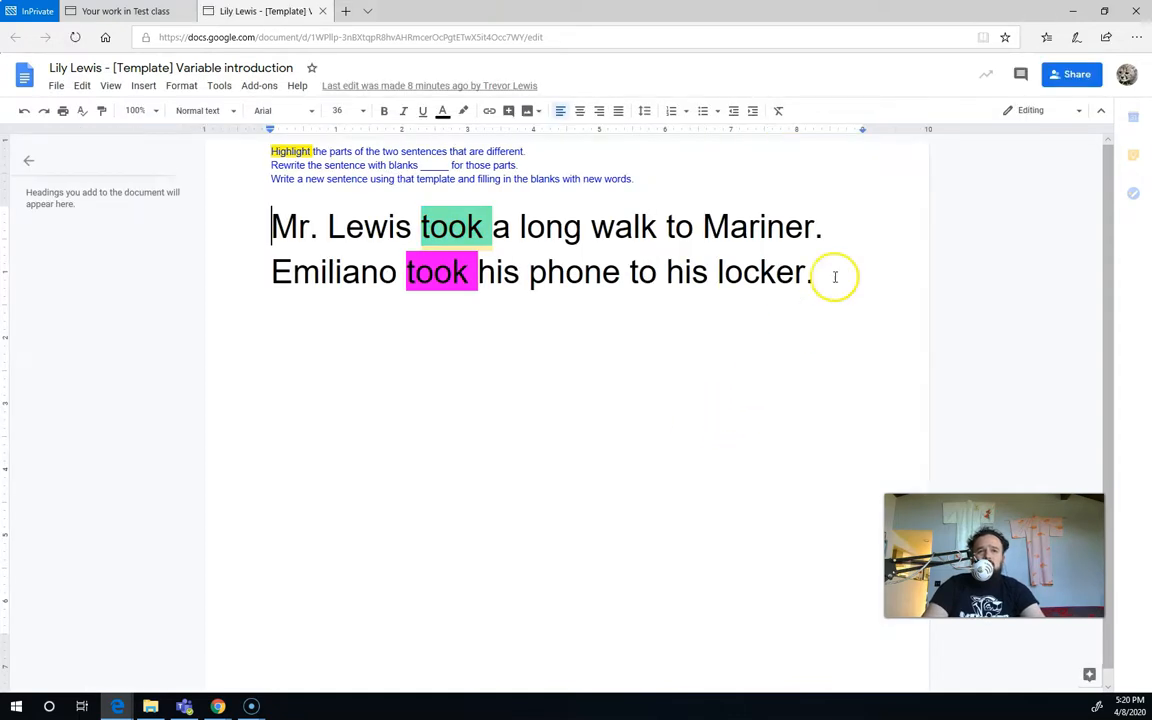
mouse_move(1033, 209)
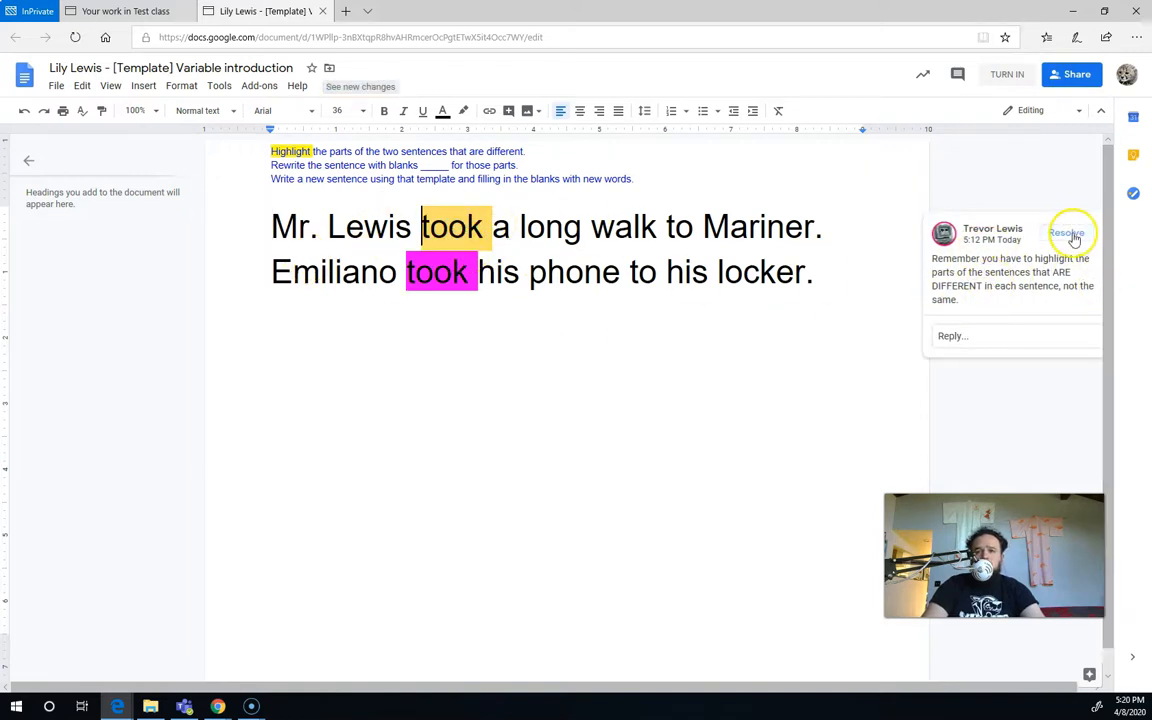
mouse_move(1065, 232)
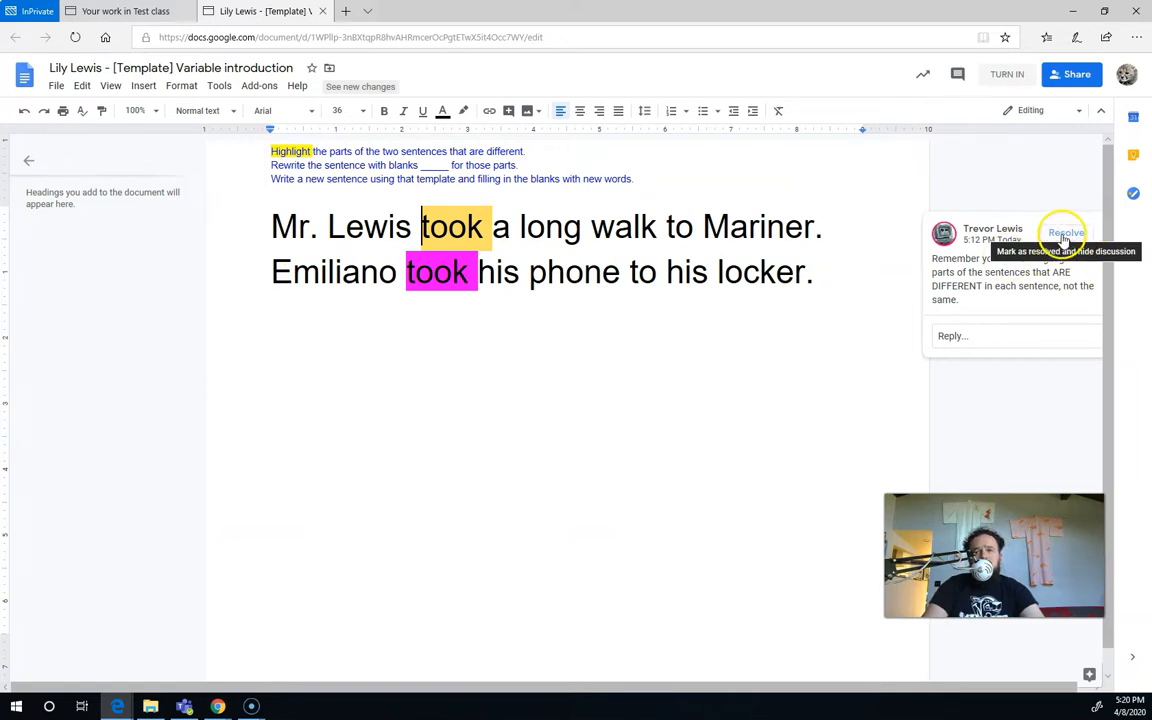
mouse_move(1003, 308)
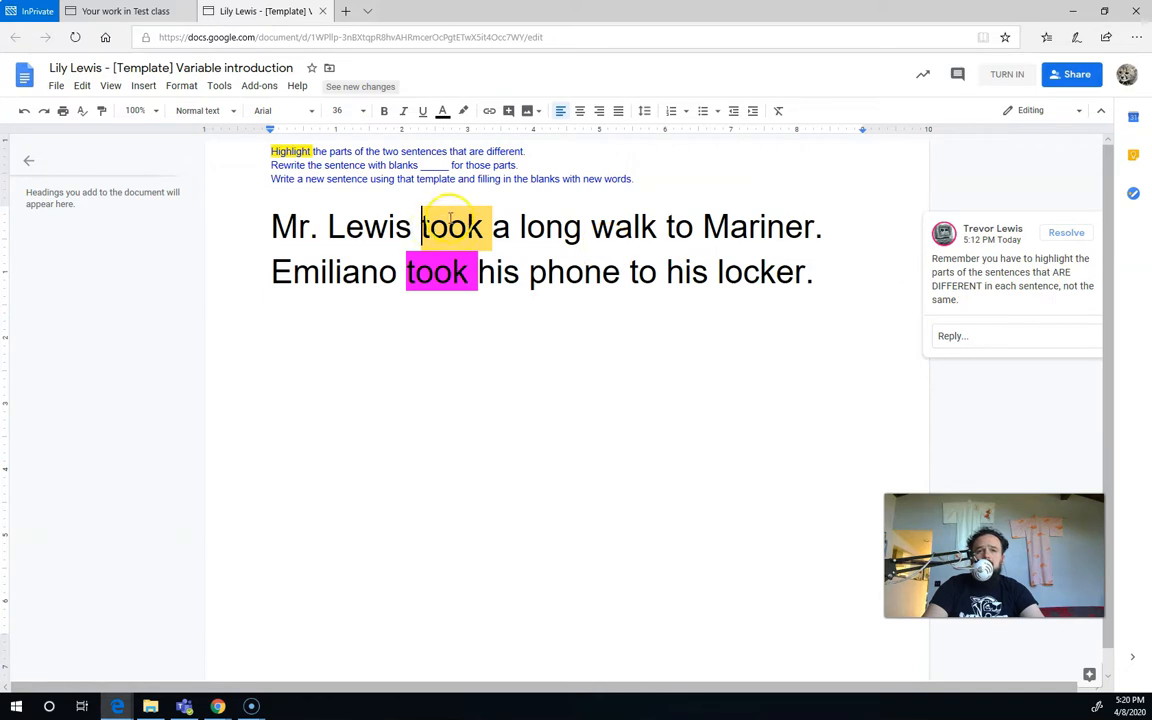
mouse_move(860, 322)
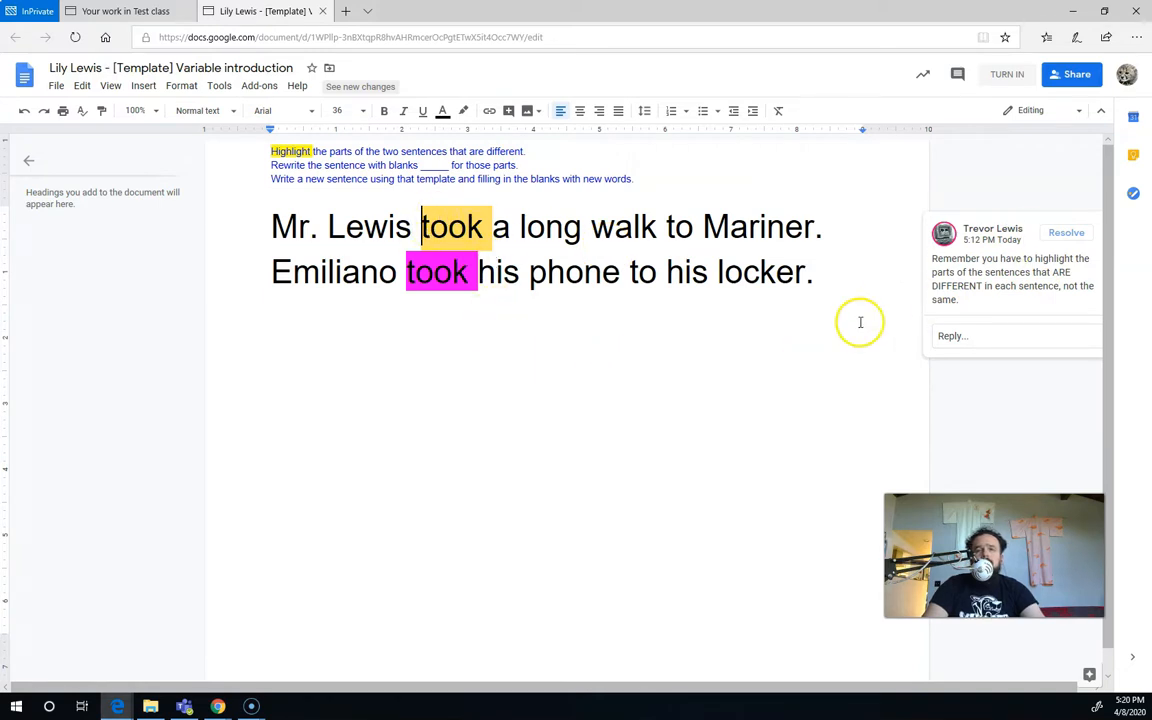
mouse_move(297, 243)
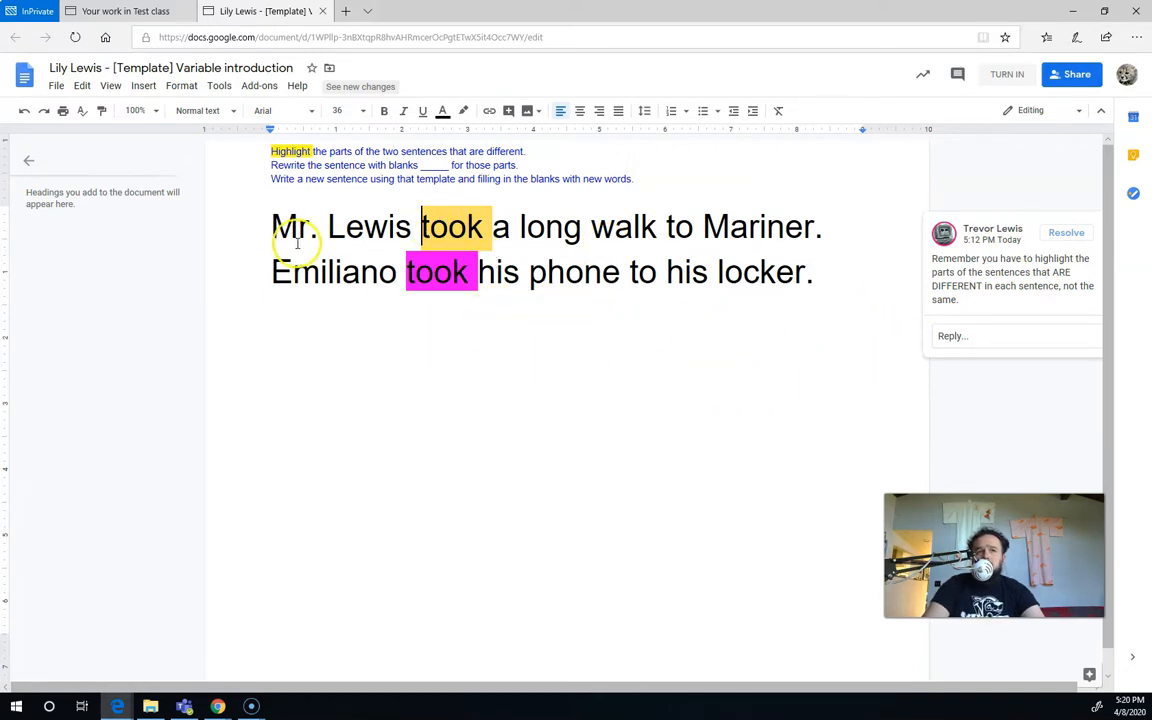